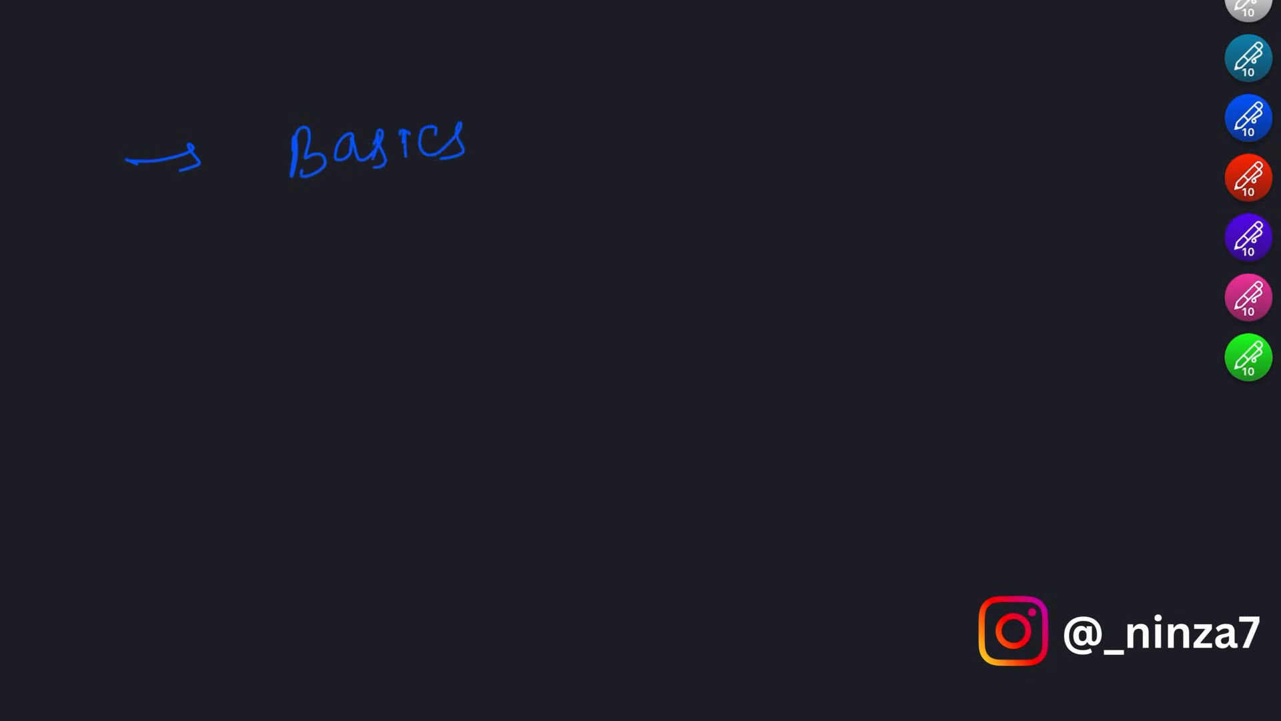
Handwrite the blue heading "Basics of Function" and draw two underlines beneath it
drag(490, 115, 735, 385)
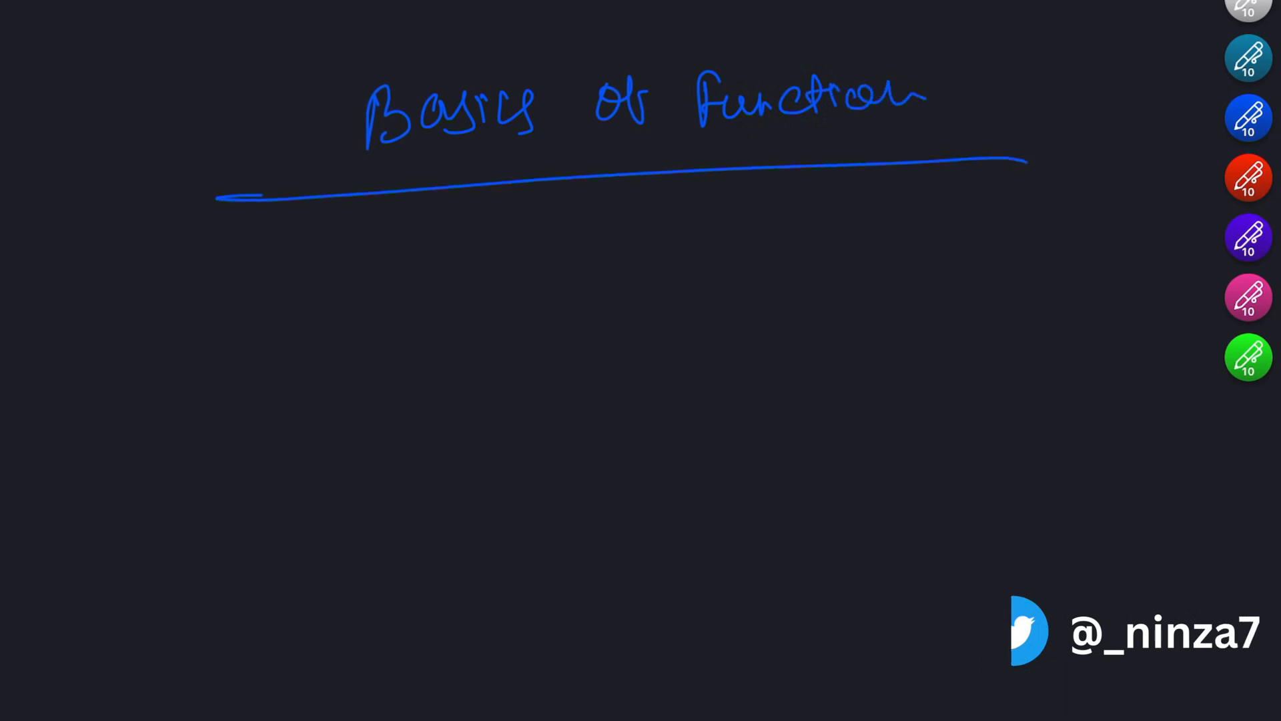
drag(229, 221, 1013, 188)
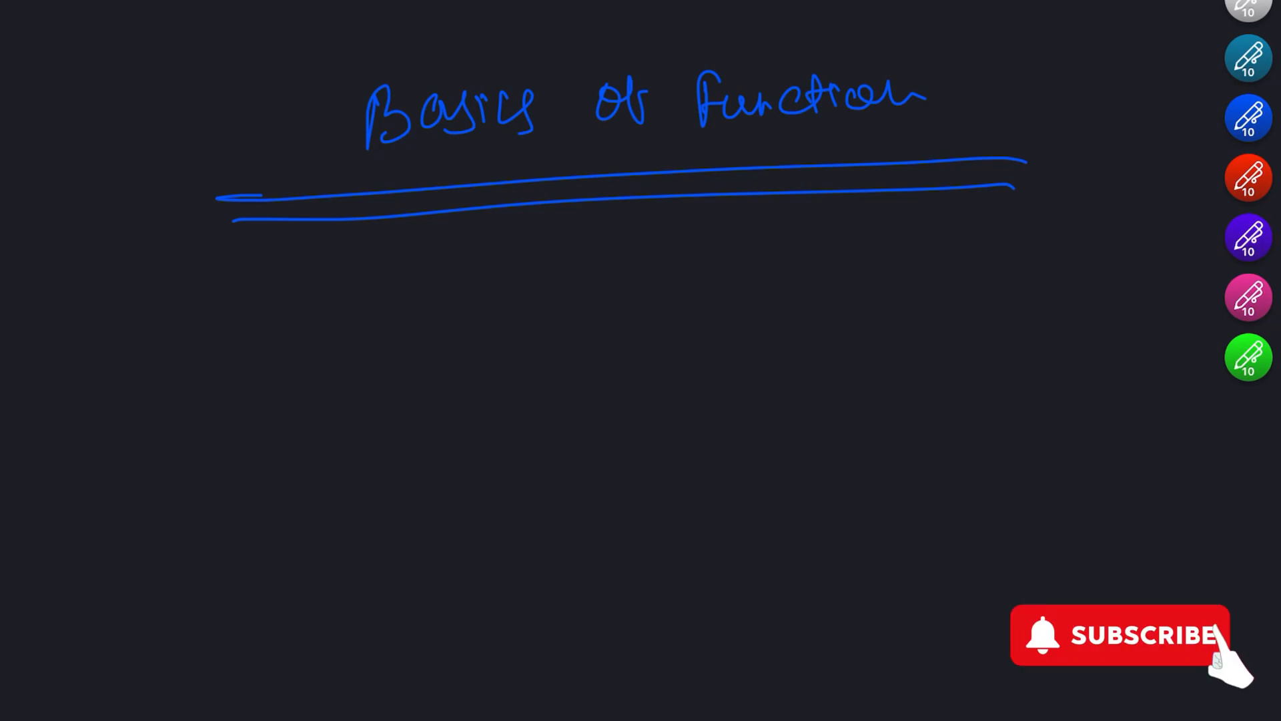
click(1194, 635)
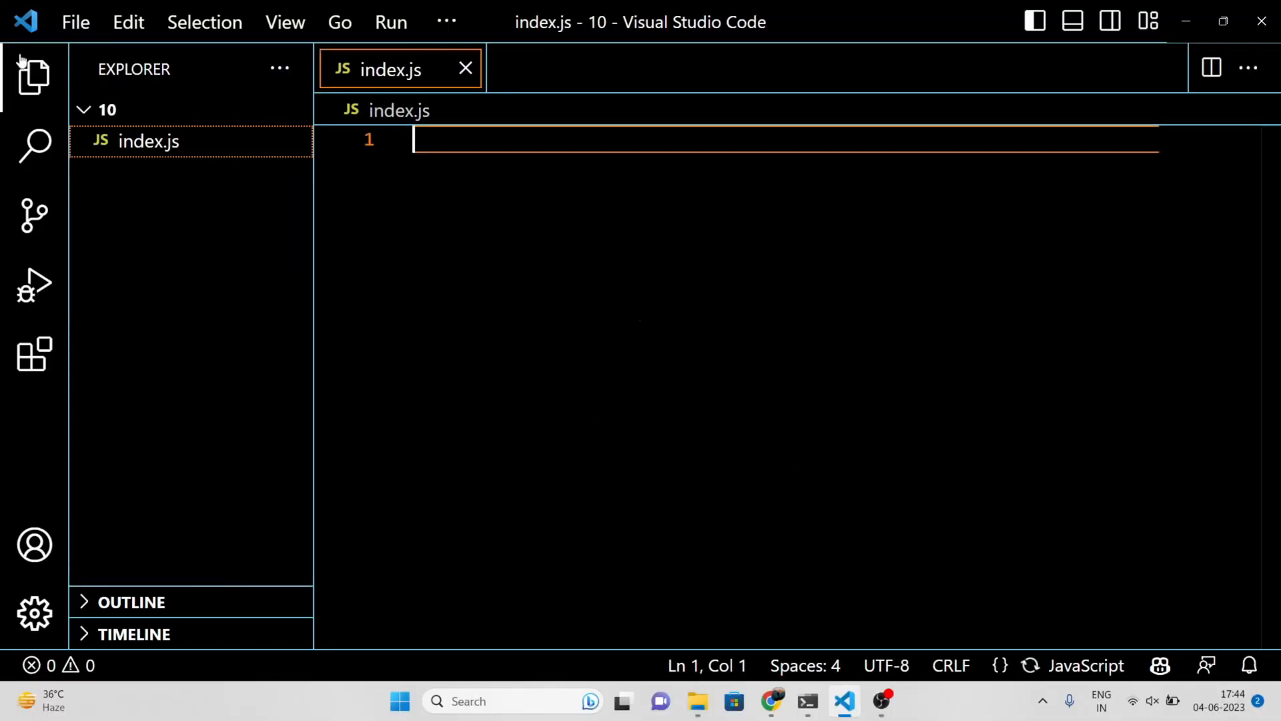
Write function addNumbers(num1, num2) { return num1+num2; } in index.js
text(function addNumb)
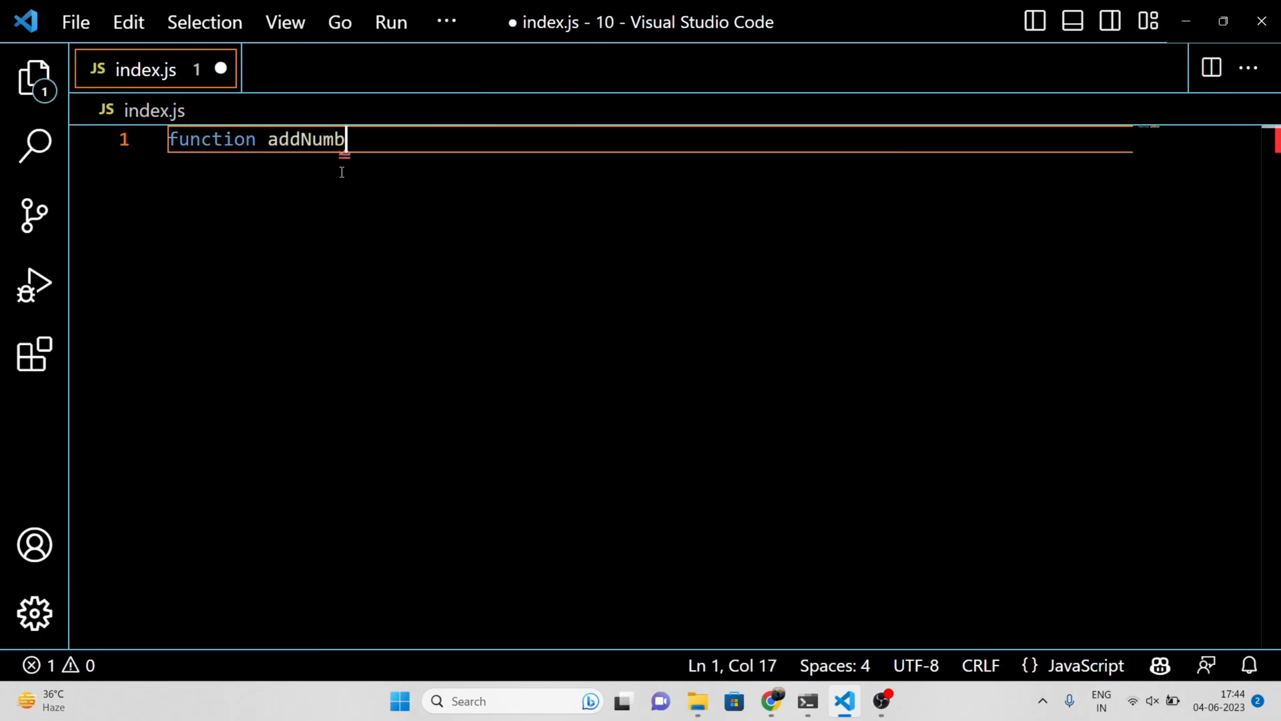
text(ers (num1))
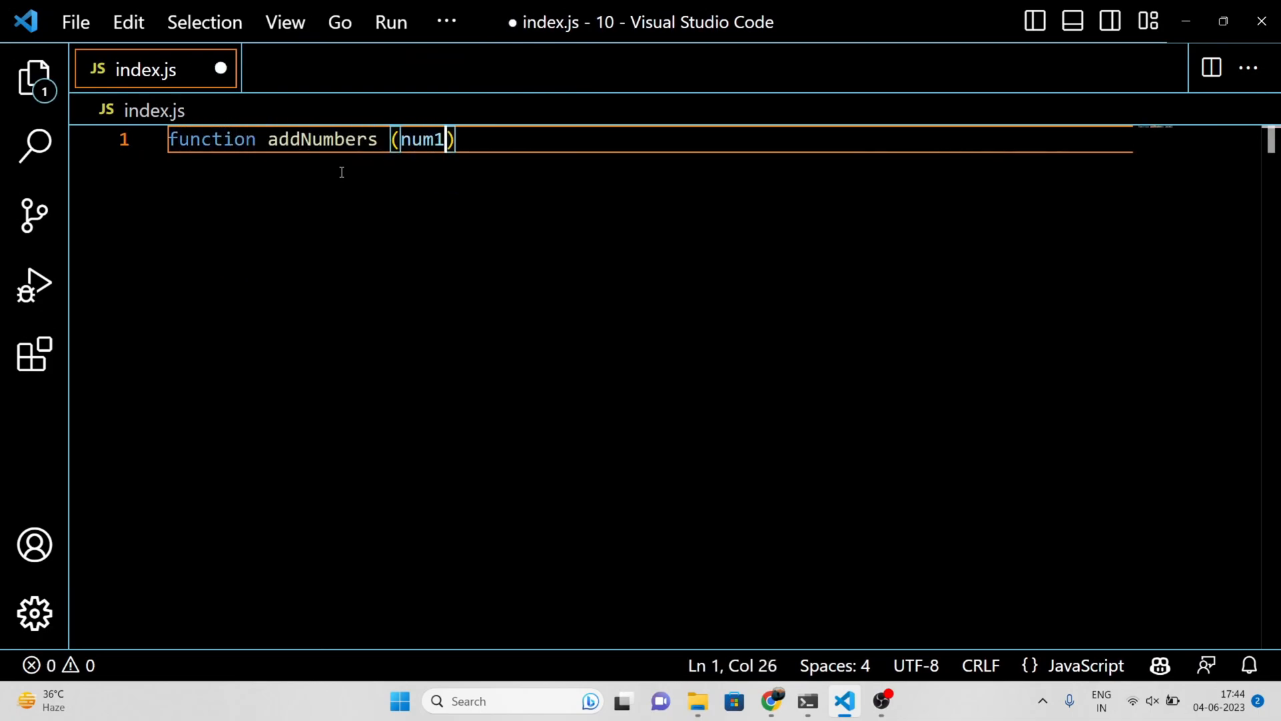
text(, num2)
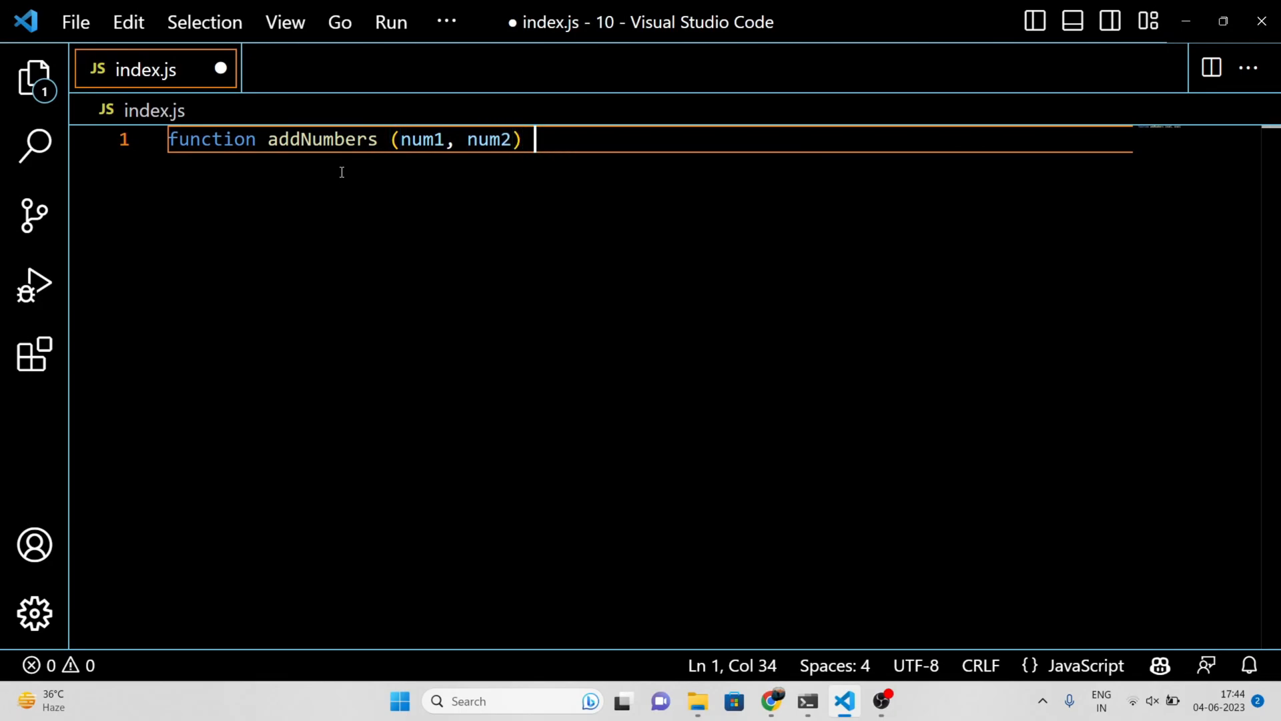
text({)
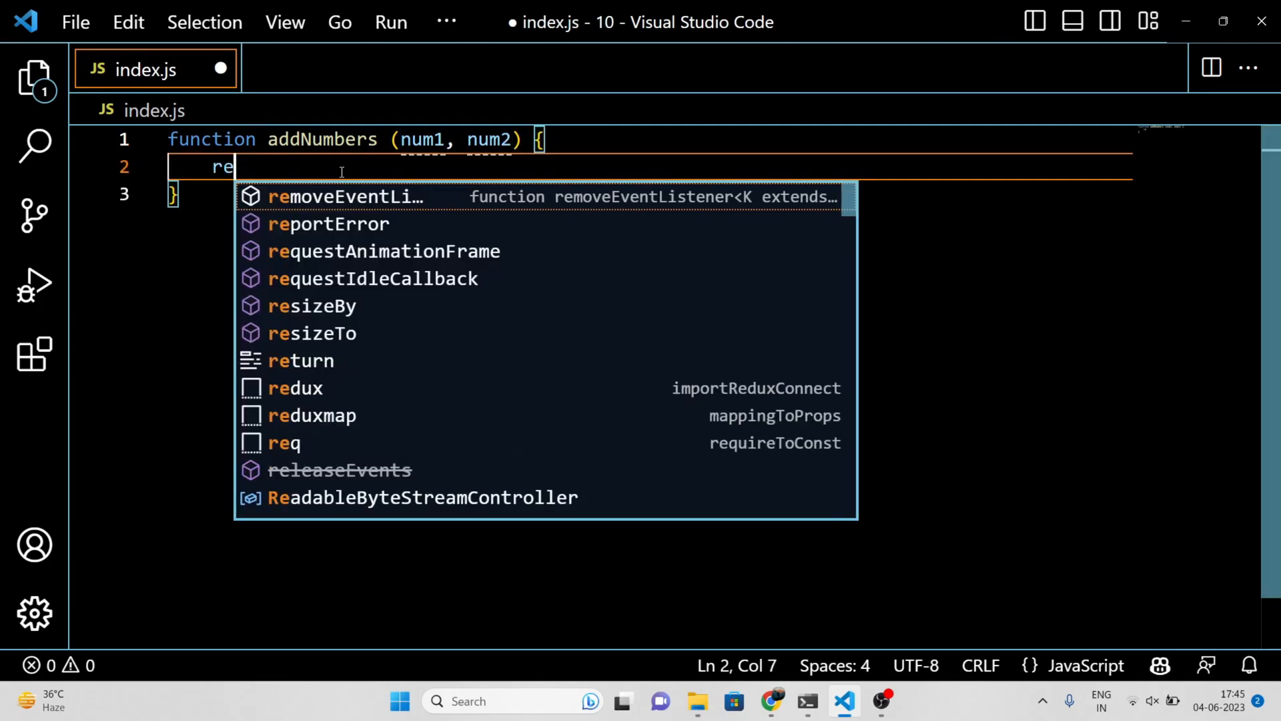
text(turn num1)
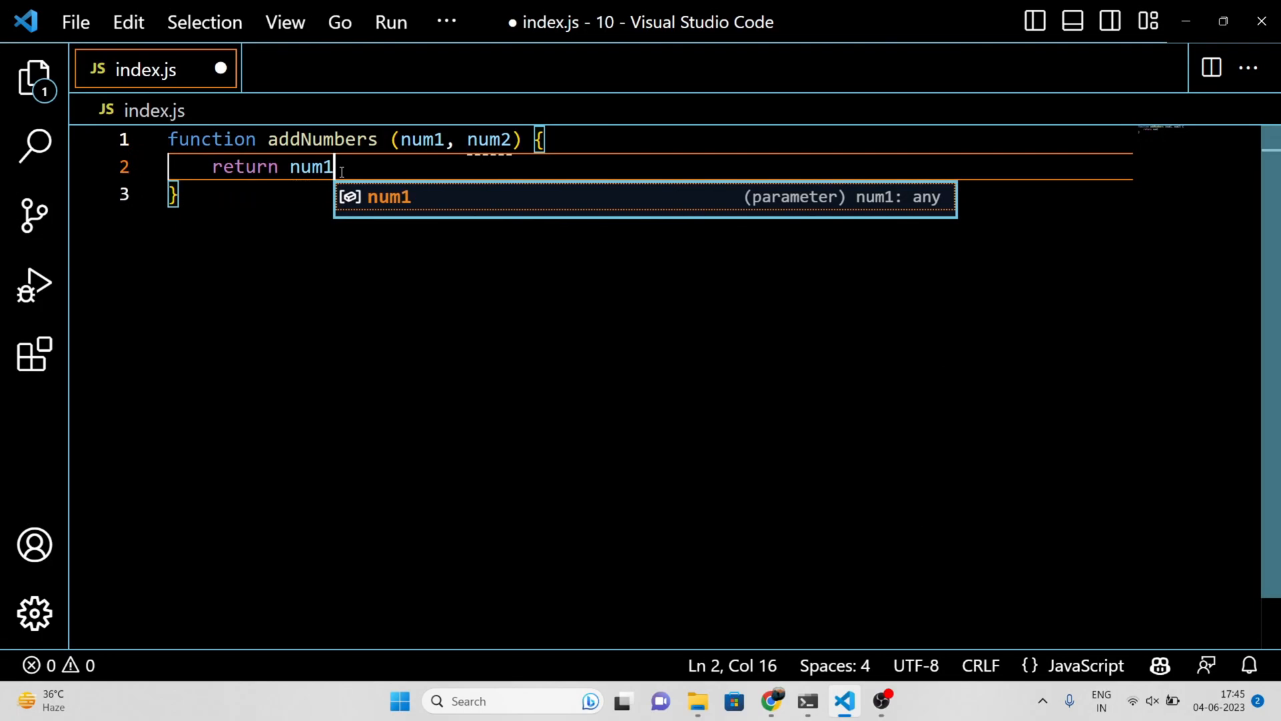
text(+num2)
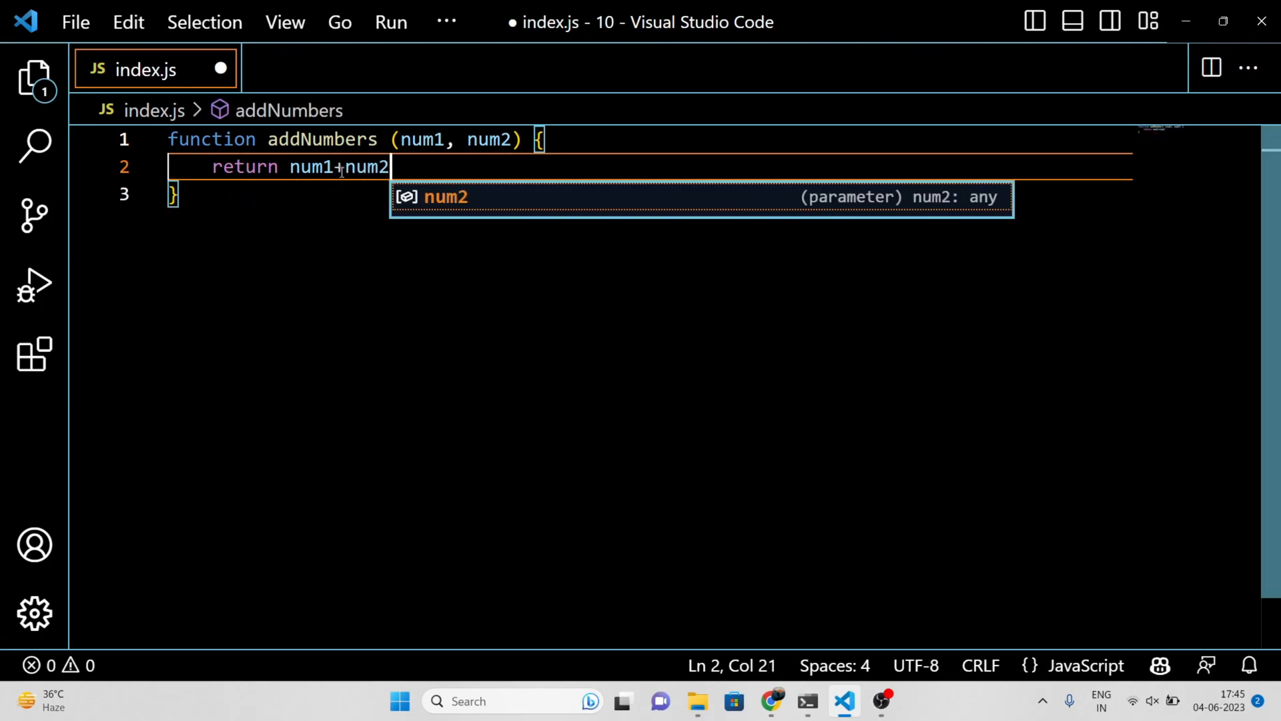
text(;)
text(fucntion)
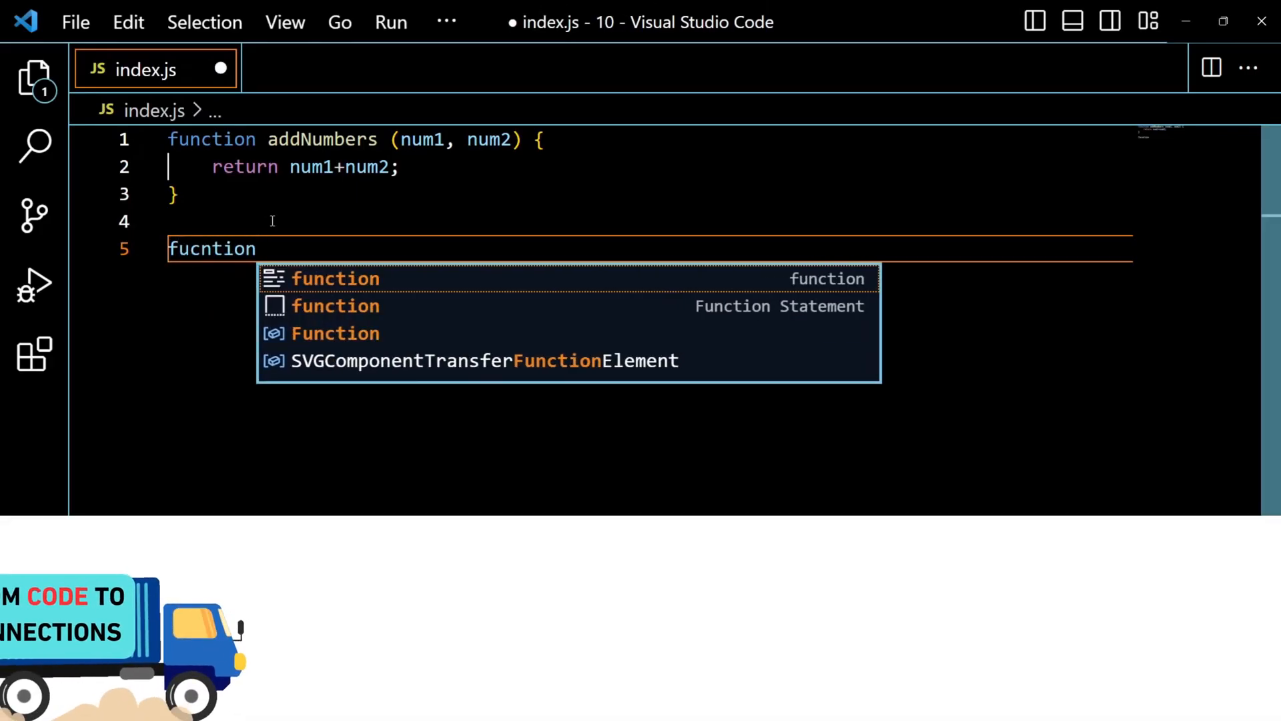
Declare function greetUser(firstName, lastName, age) { below addNumbers
text(function g)
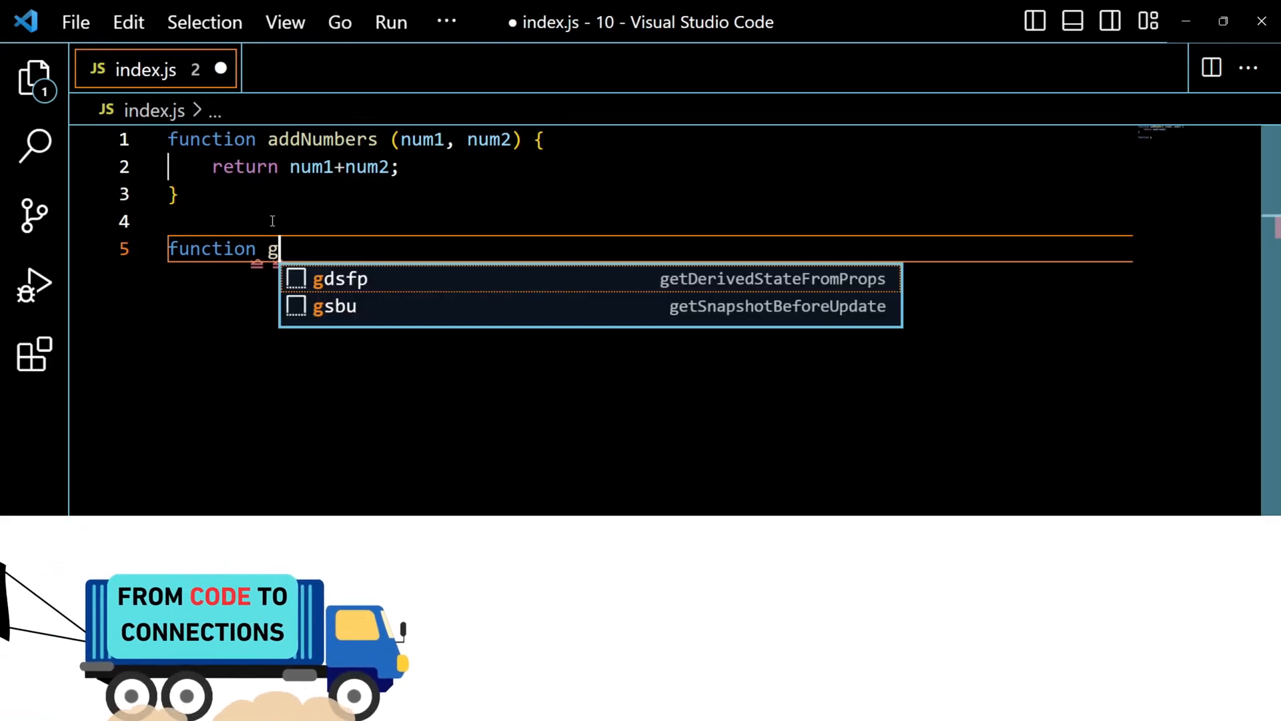
text(reetUser)
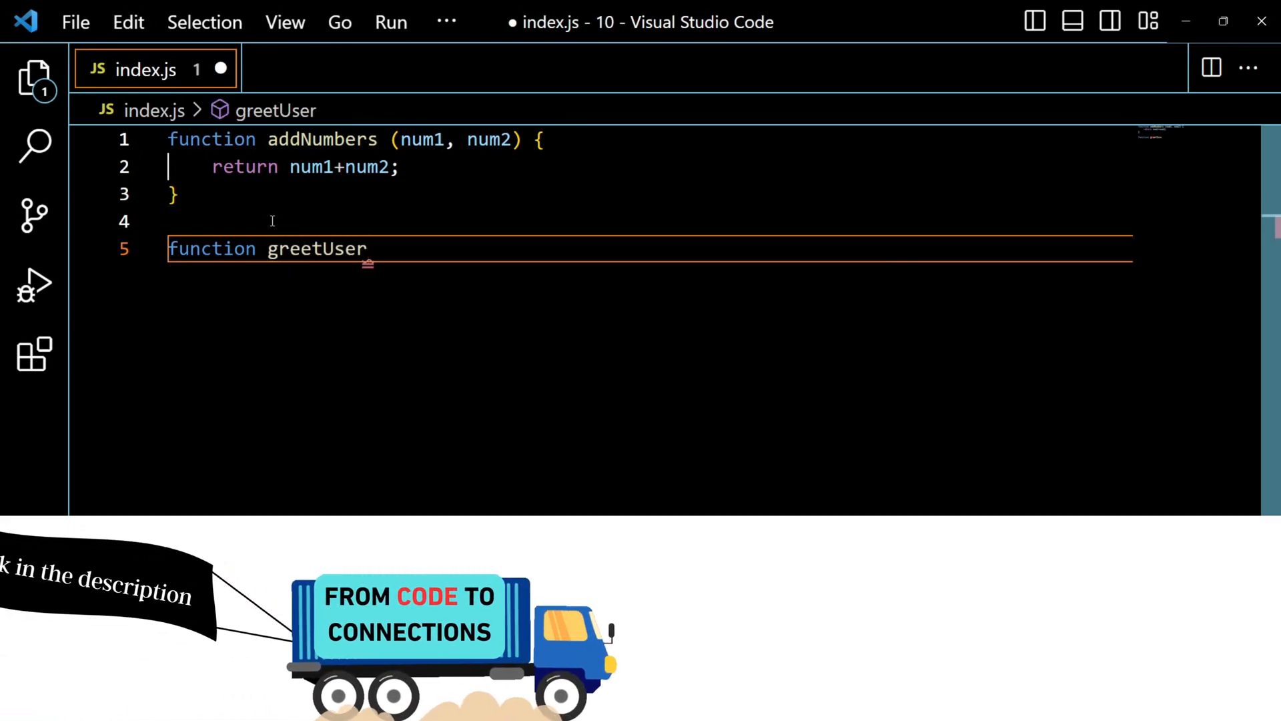
text((firstN))
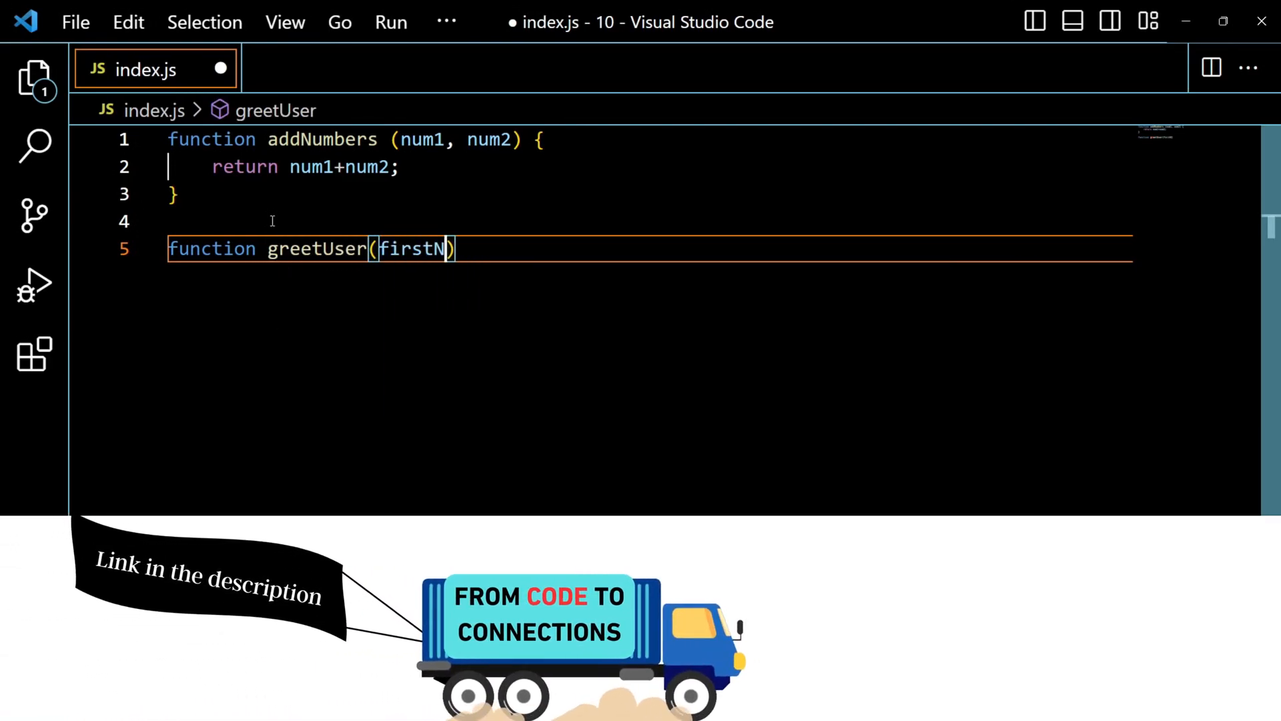
text(ame, las)
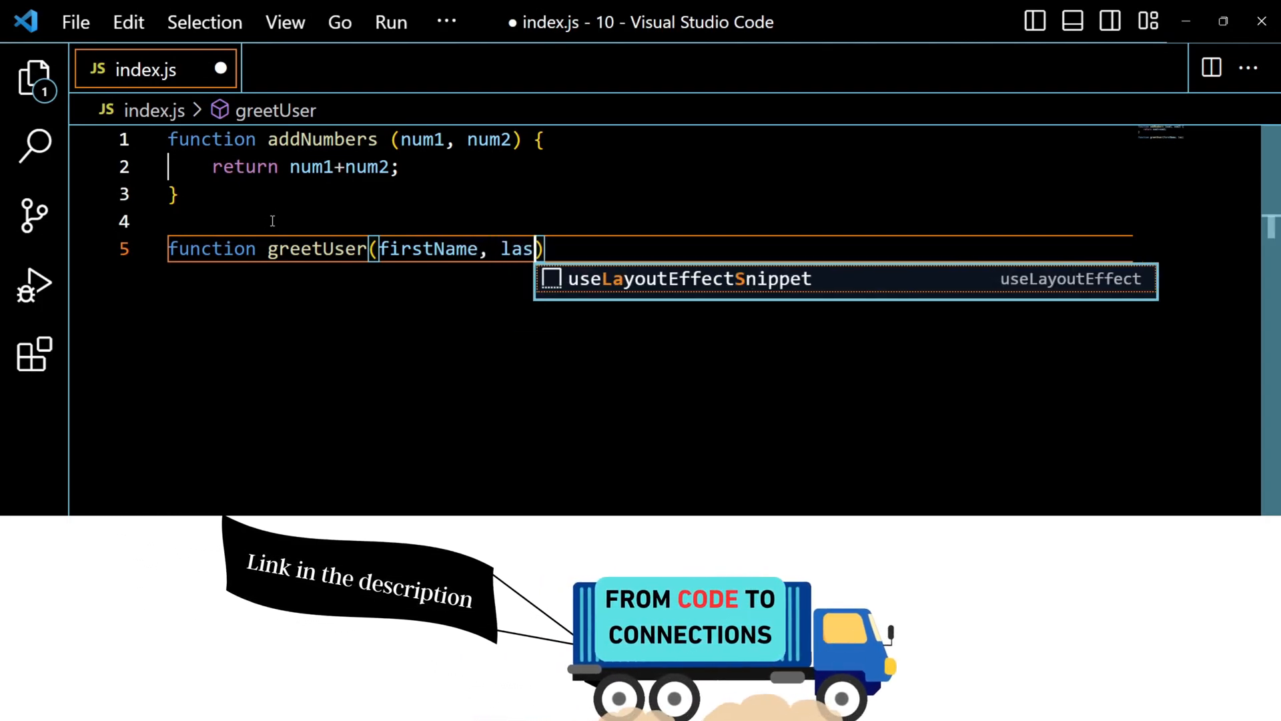
text(tName, age)
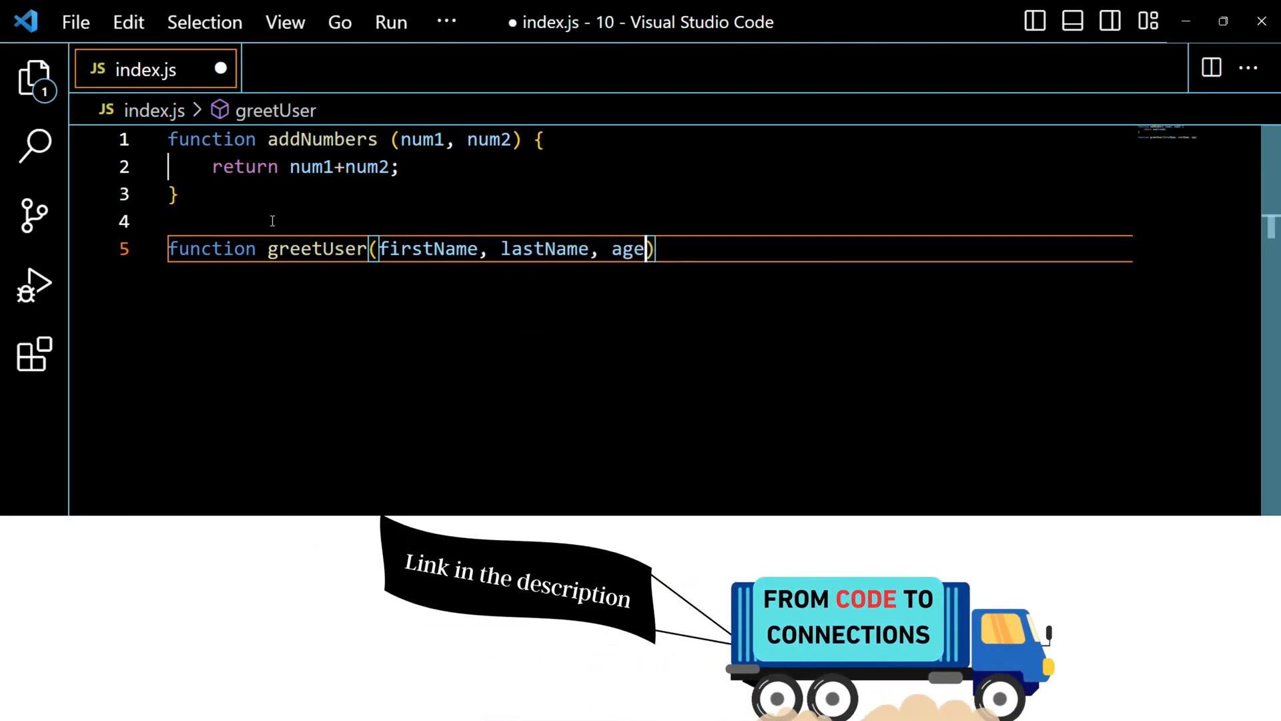
text({)
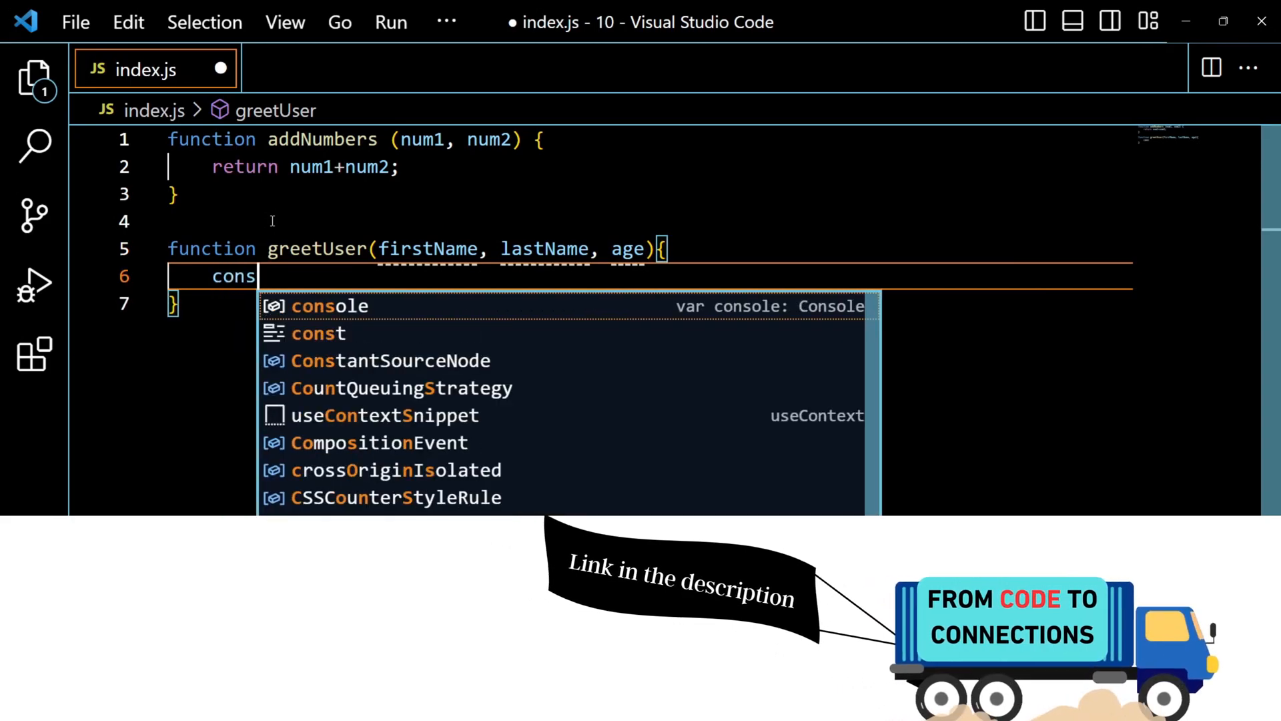
Log "Hello " + firstName + " " + lastName + ", you are " + age + " years old"
text(console.log()
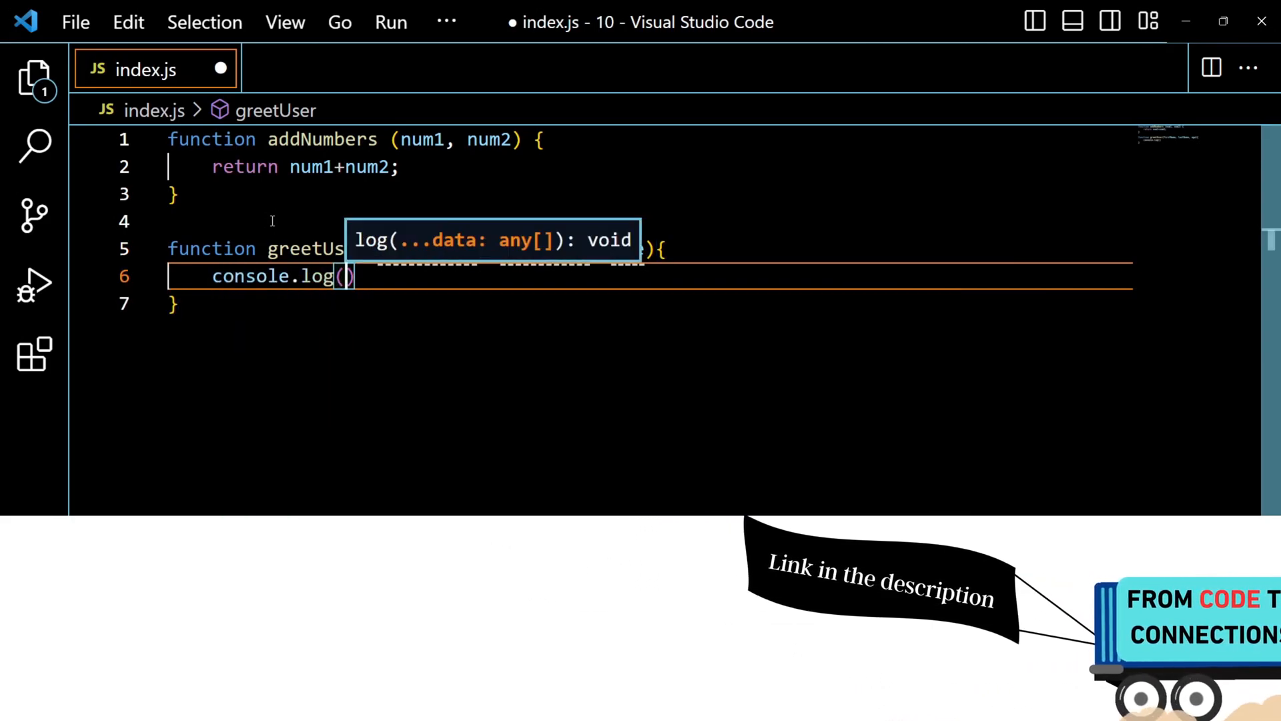
text("Hello ")
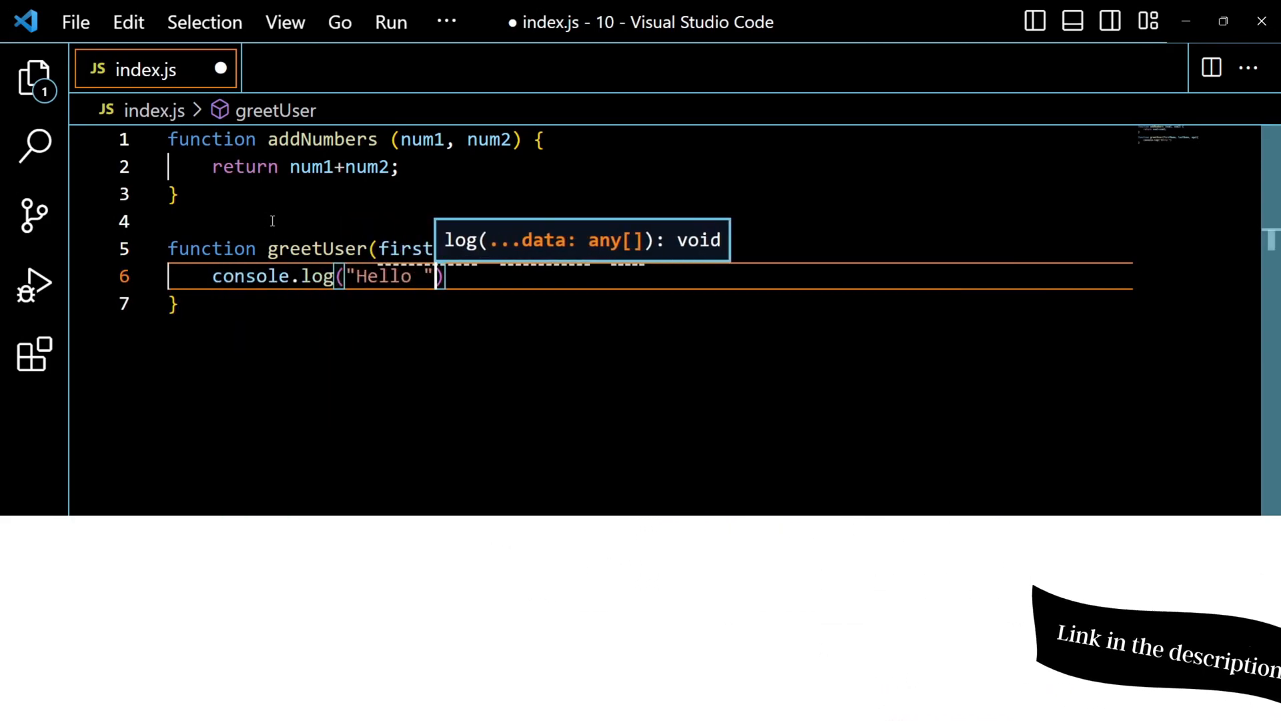
text(+ firstName)
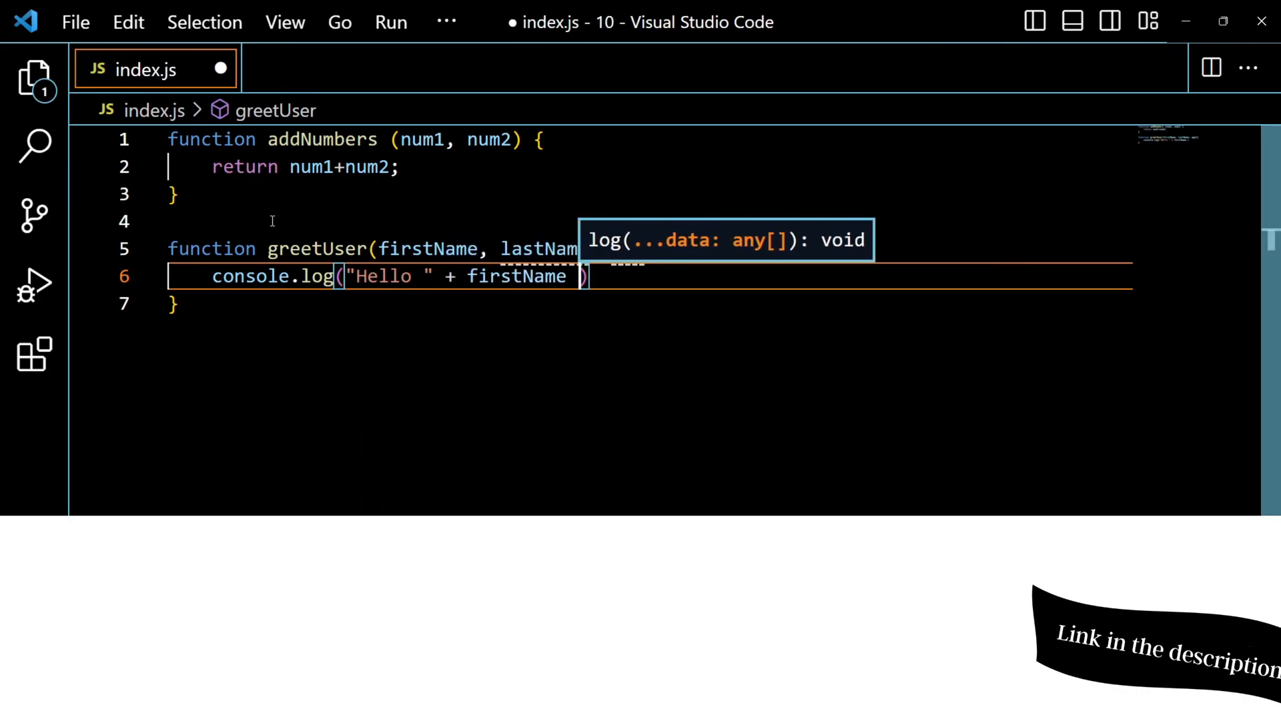
text(+ " " + lastName)
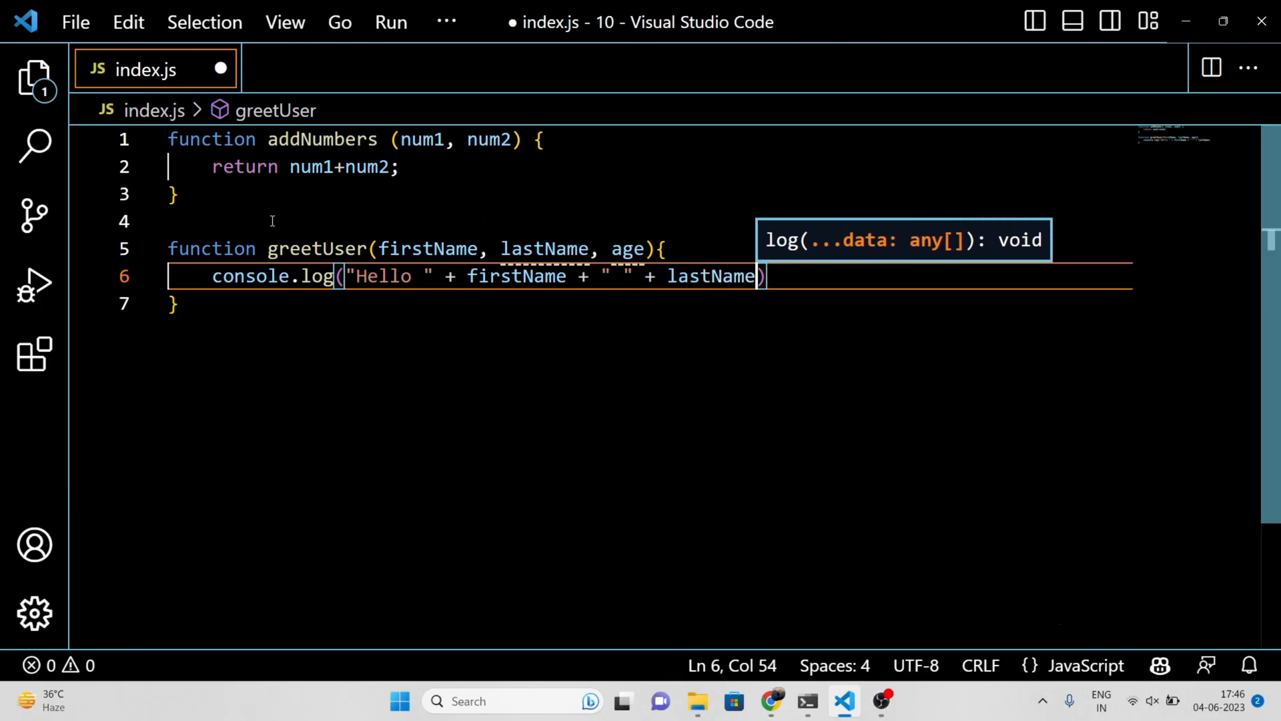
text(+" ")
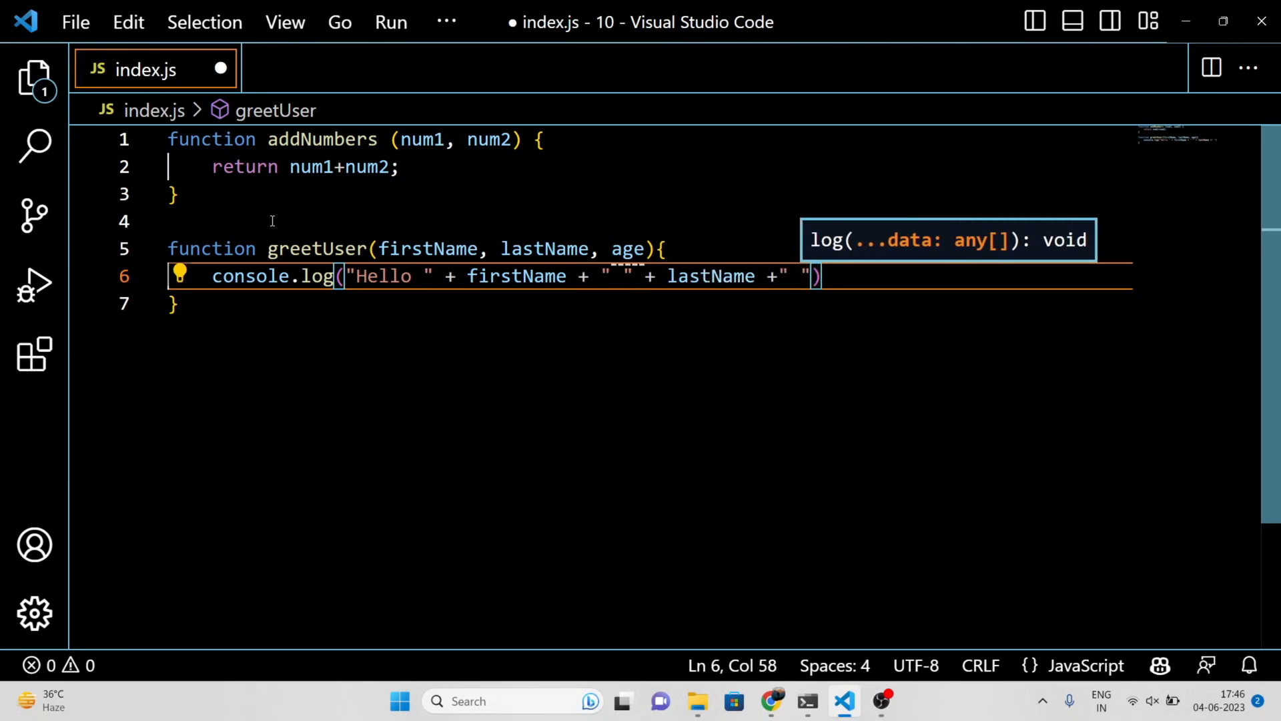
text(,)
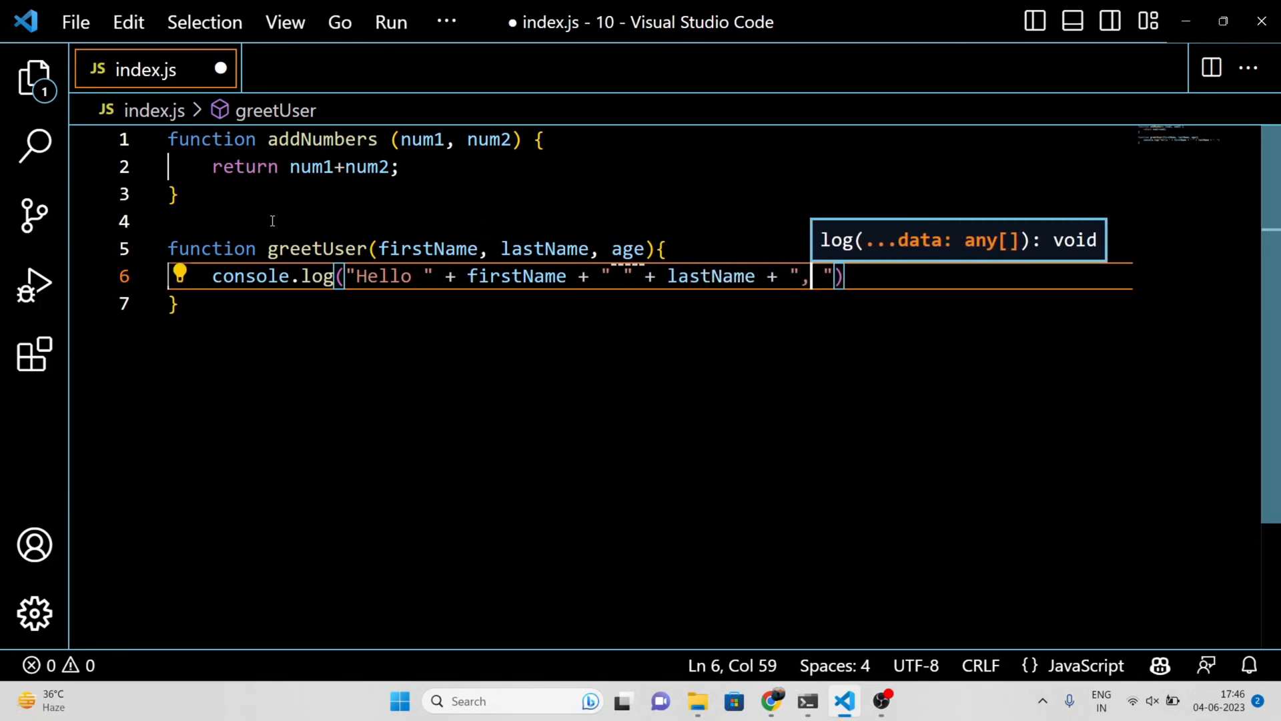
text(yu)
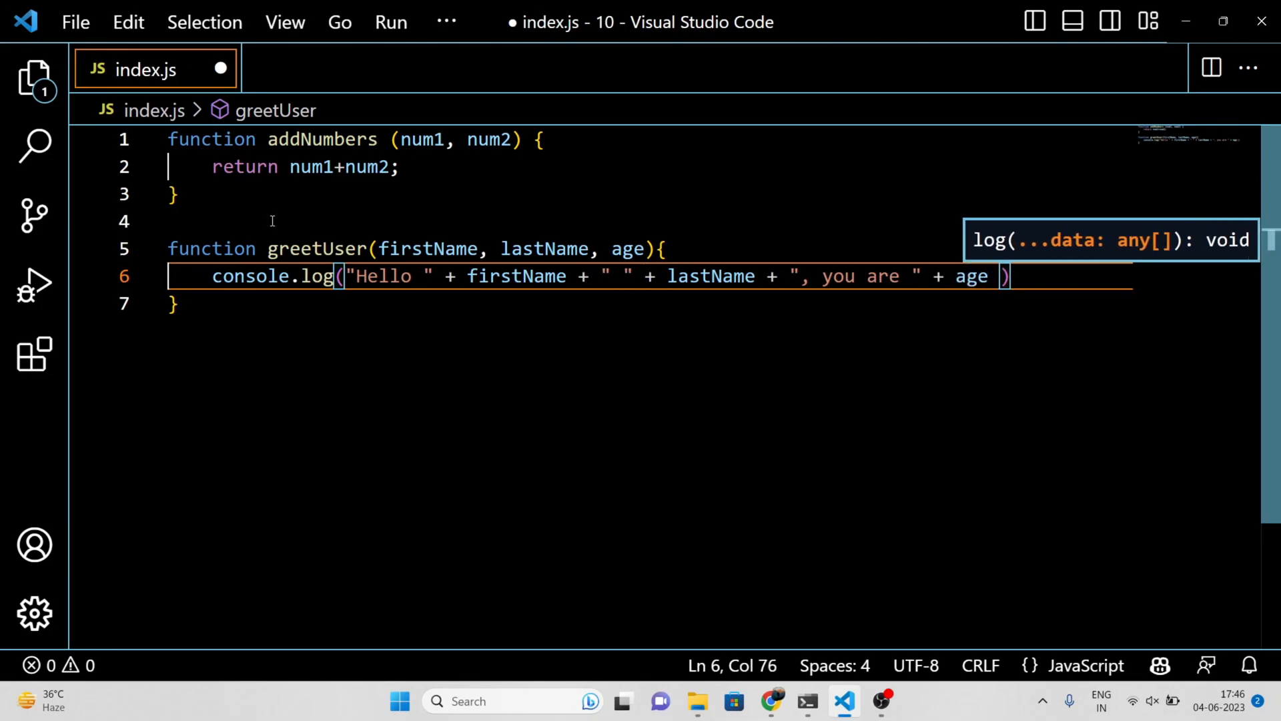
text(+ " ")
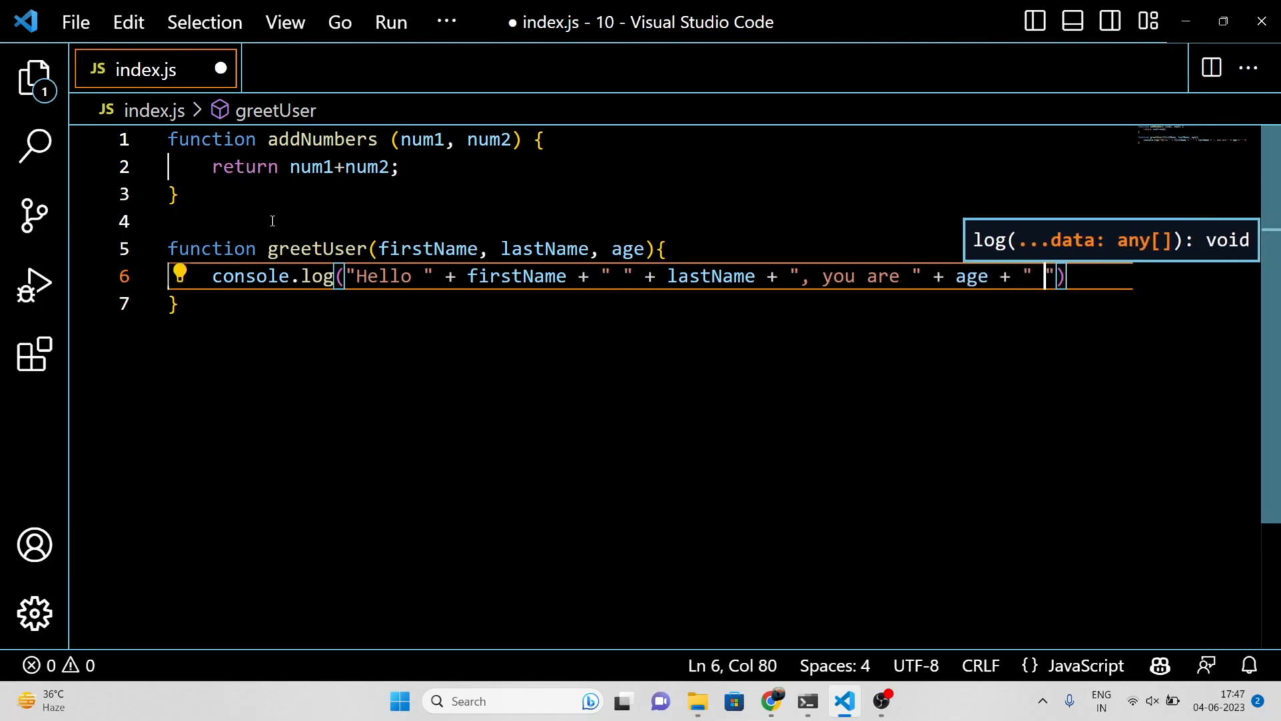
text(years old)
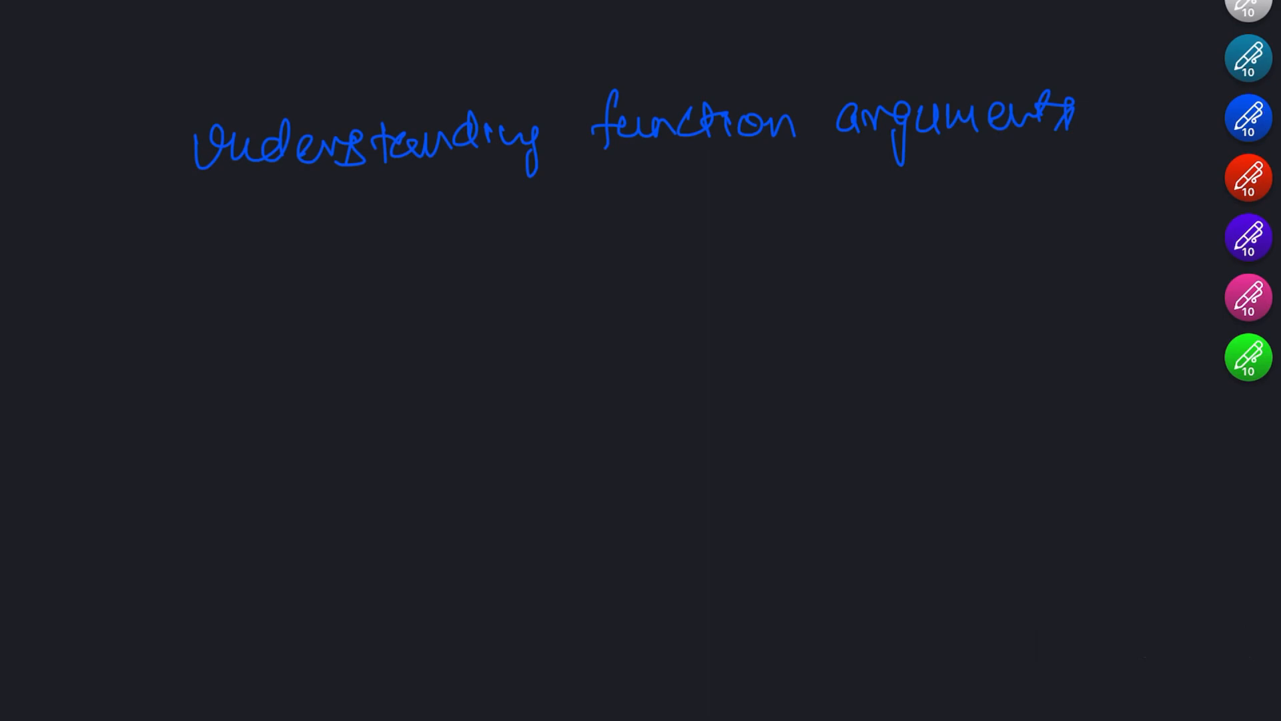
Handwrite the blue heading "Understanding function arguments" on the fresh board
drag(122, 293, 408, 277)
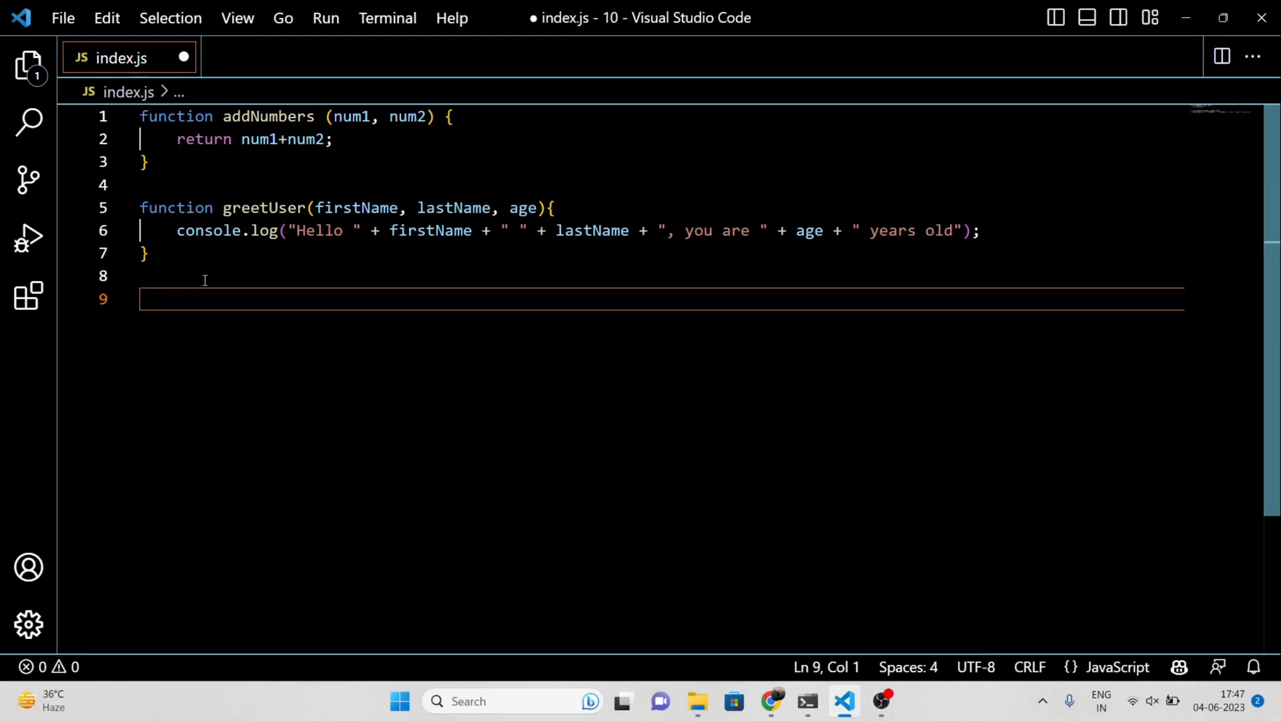
Add the call greetUser("John", "Doe", 30) on line 9 and bring up the terminal
text(greetUser(")
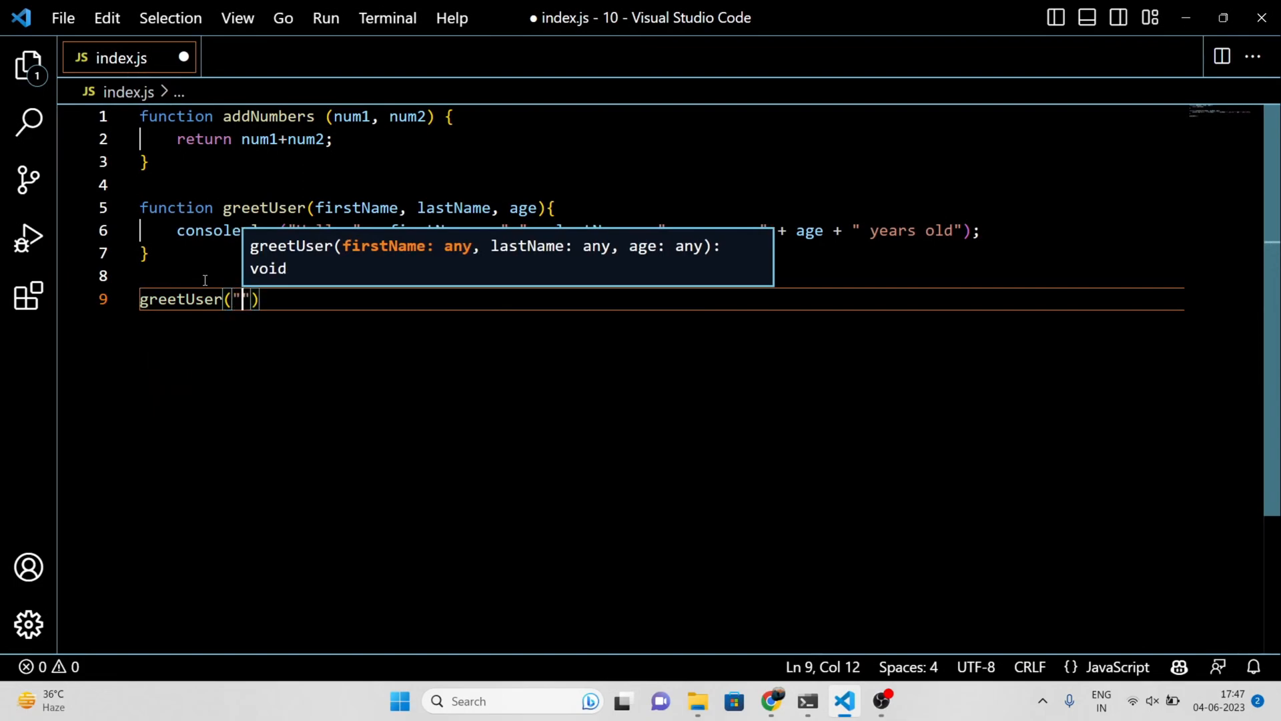
text(John",)
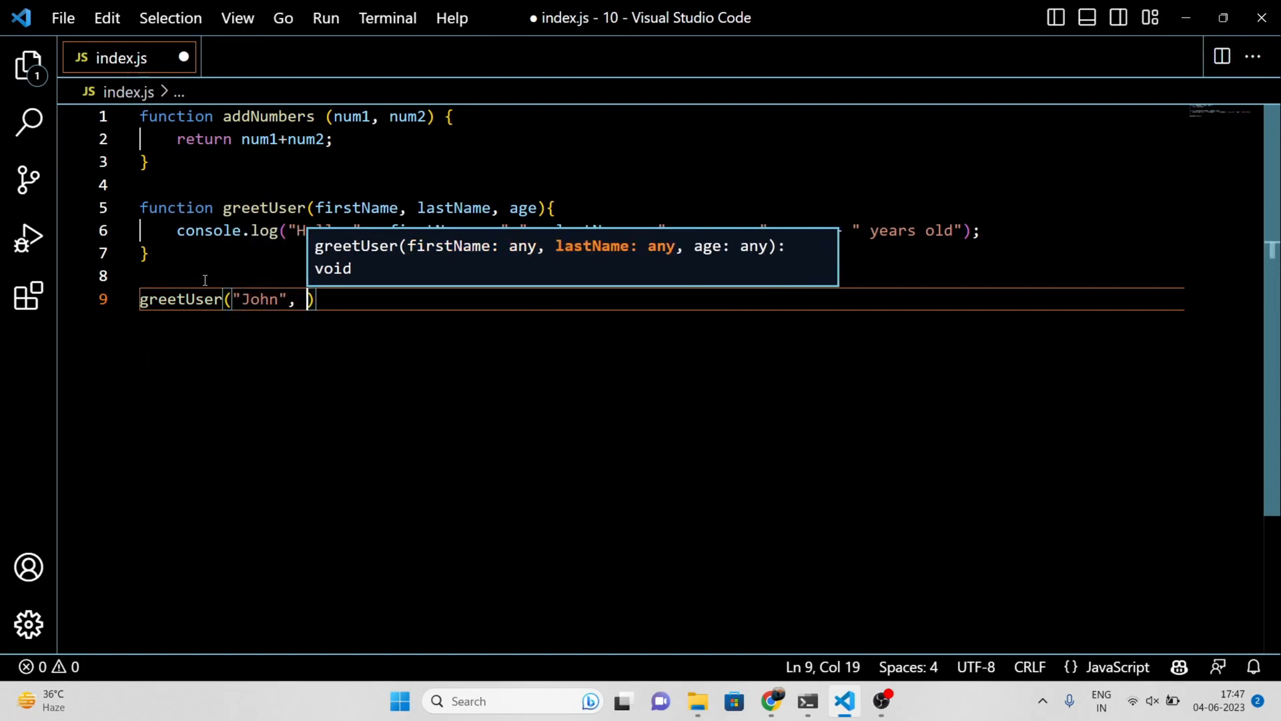
text("Doe",)
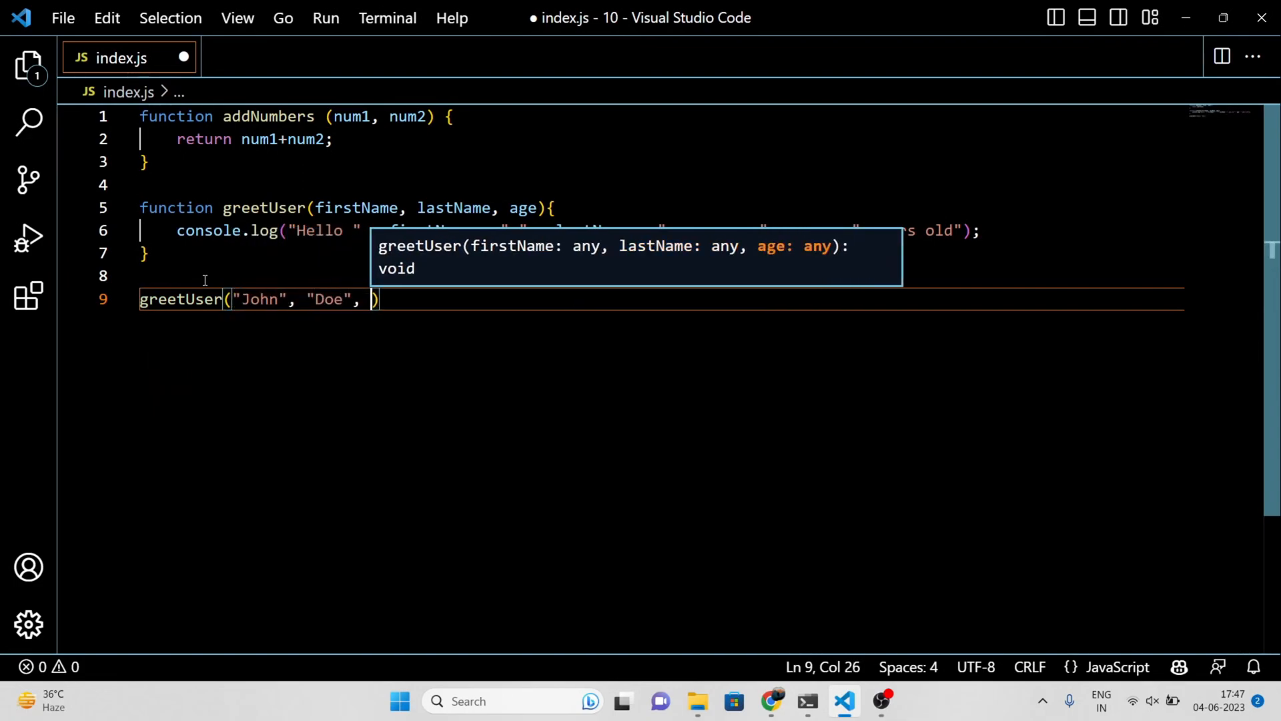
text(30)
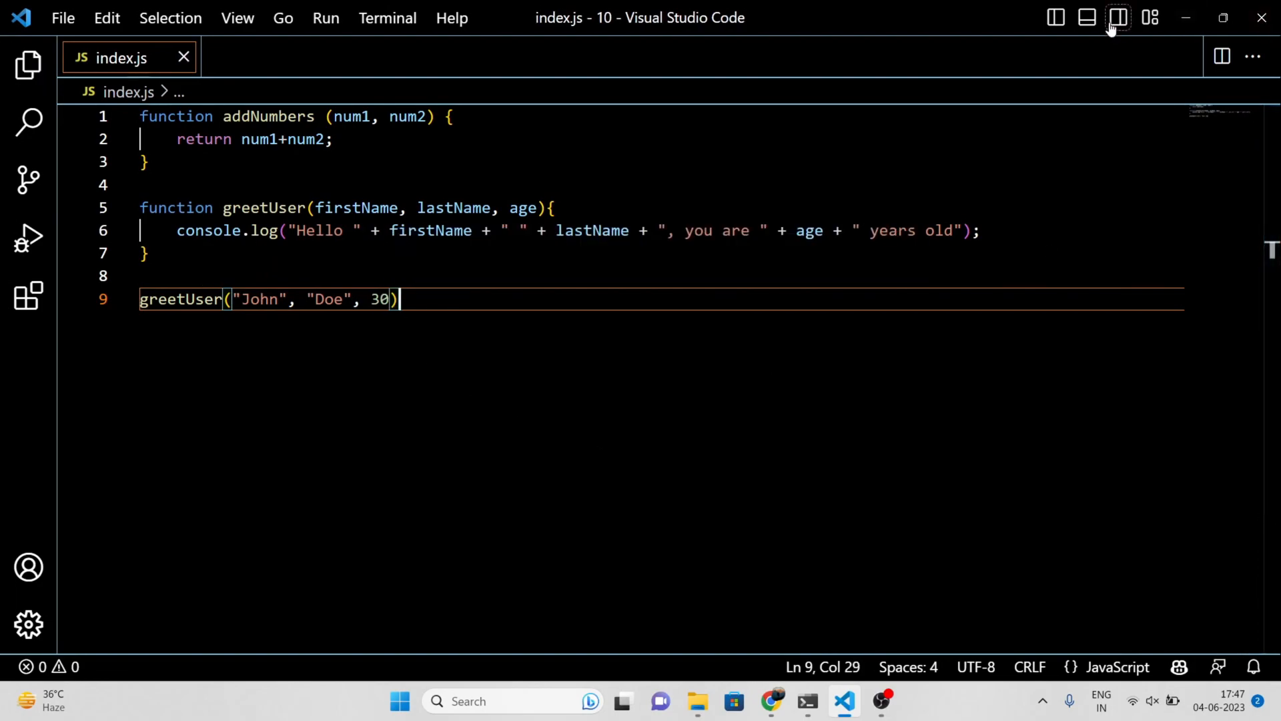
click(1117, 18)
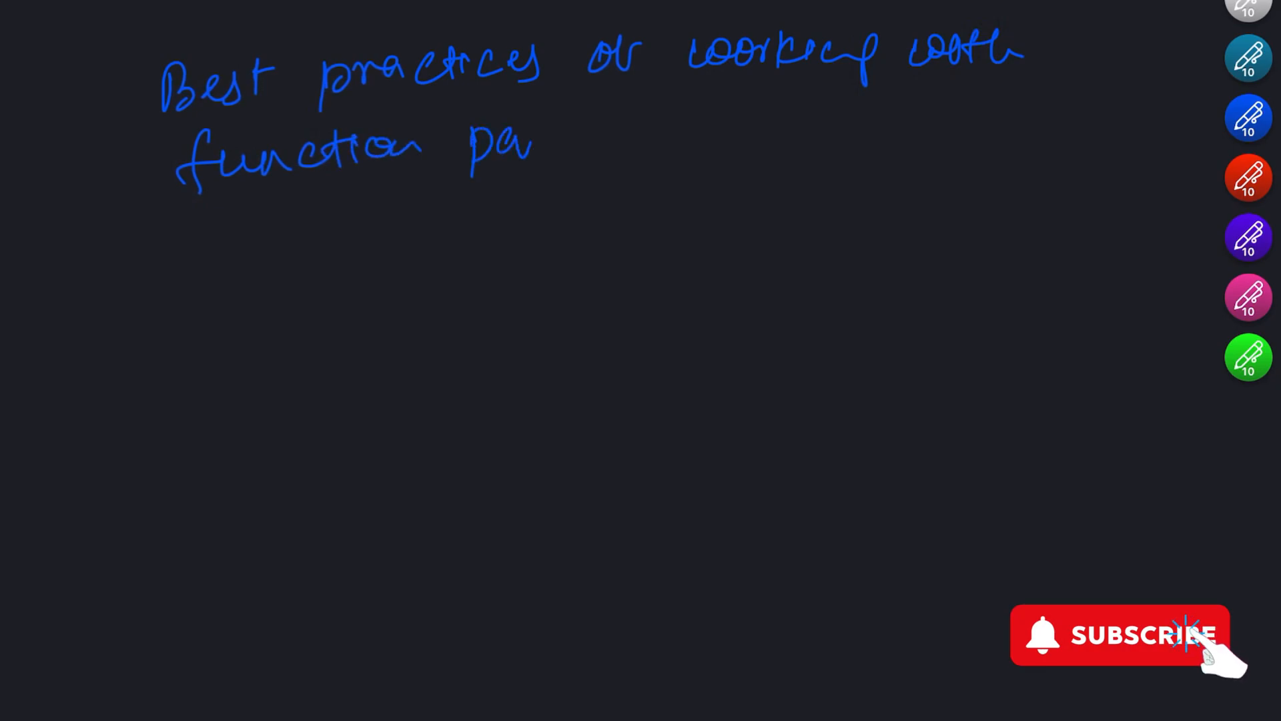
Handwrite the blue heading "Best practices of working with function parameters"
drag(532, 130, 768, 131)
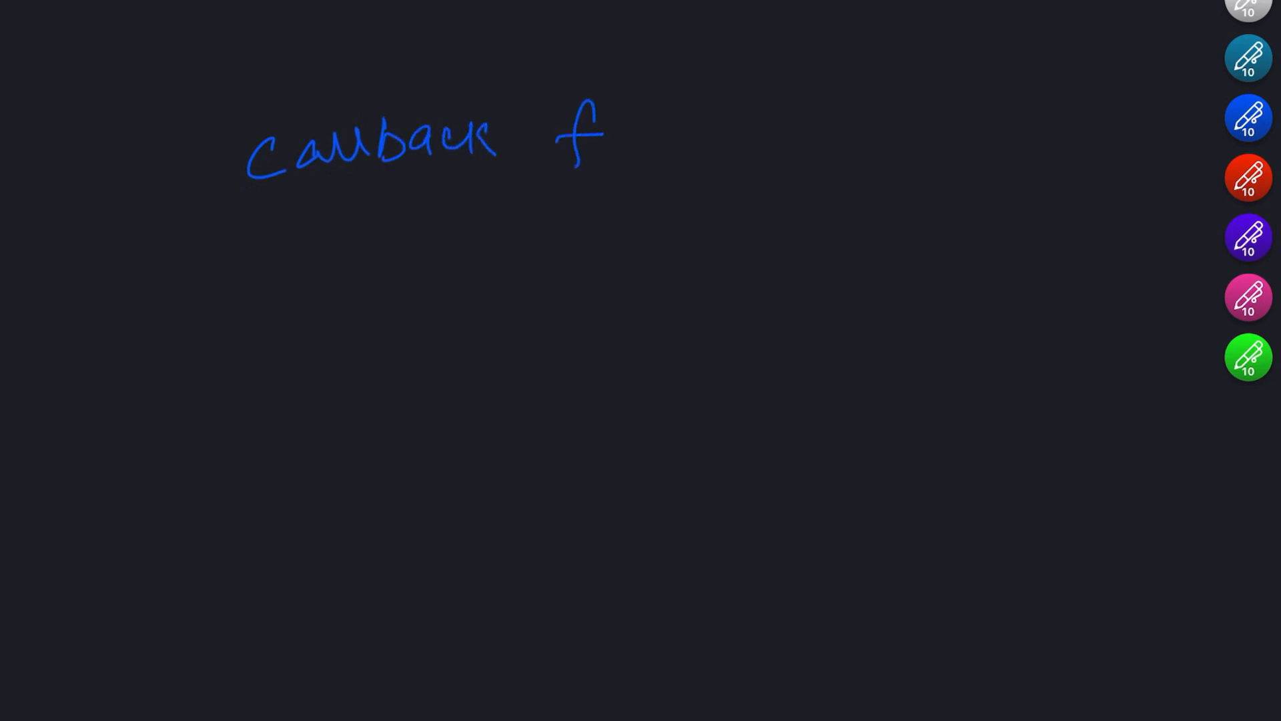
Handwrite the blue heading "callback function" near the top of the board
drag(559, 131, 829, 131)
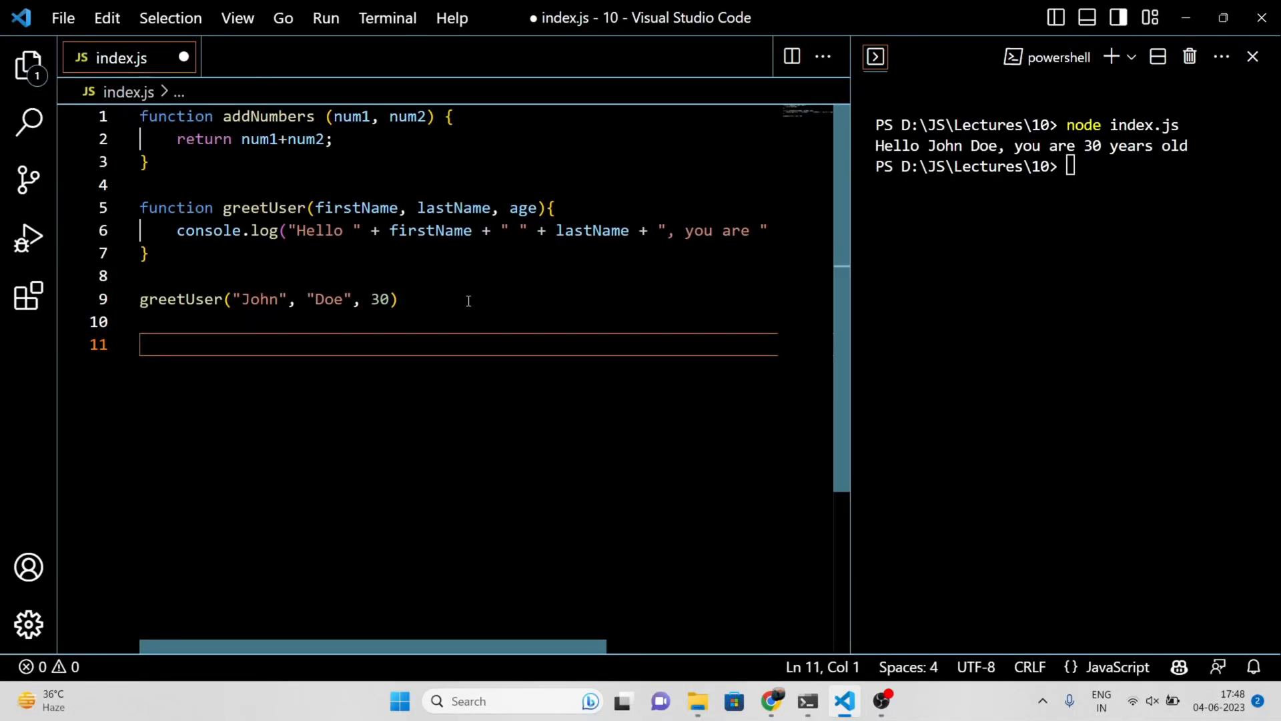
Declare function fetchData(callback) { below the greetUser call
text(function)
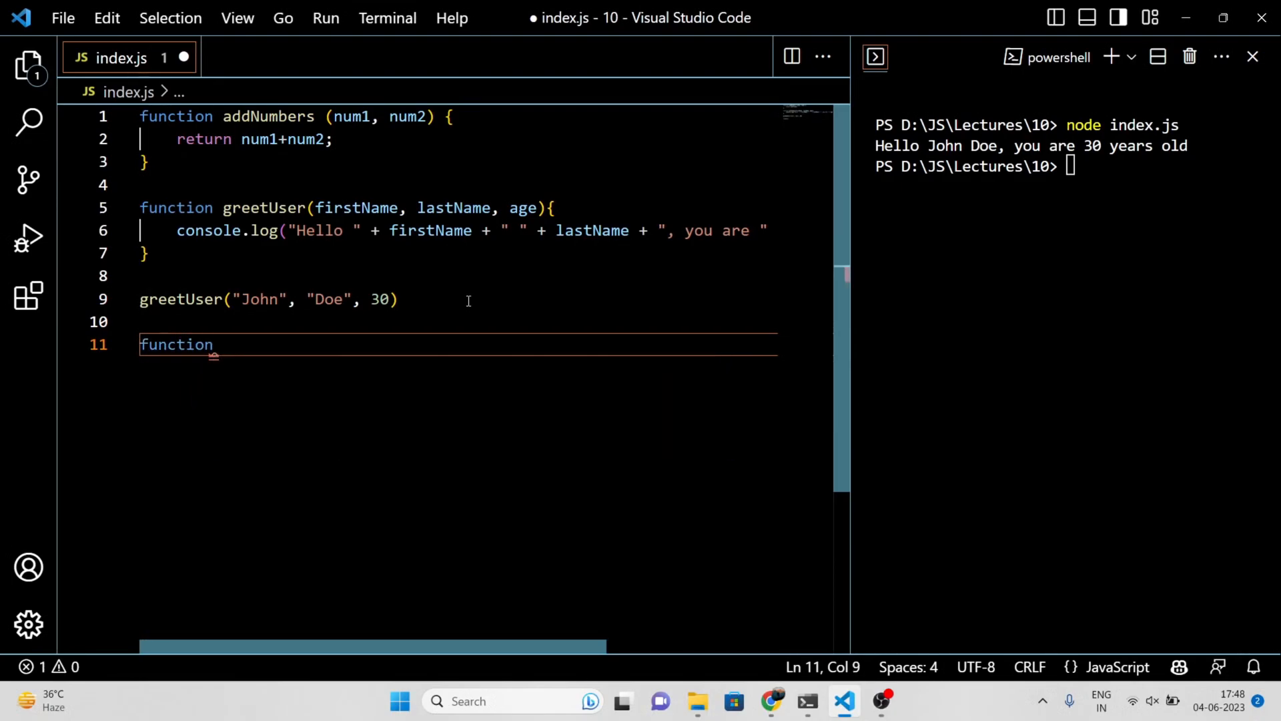
text(fetchDat)
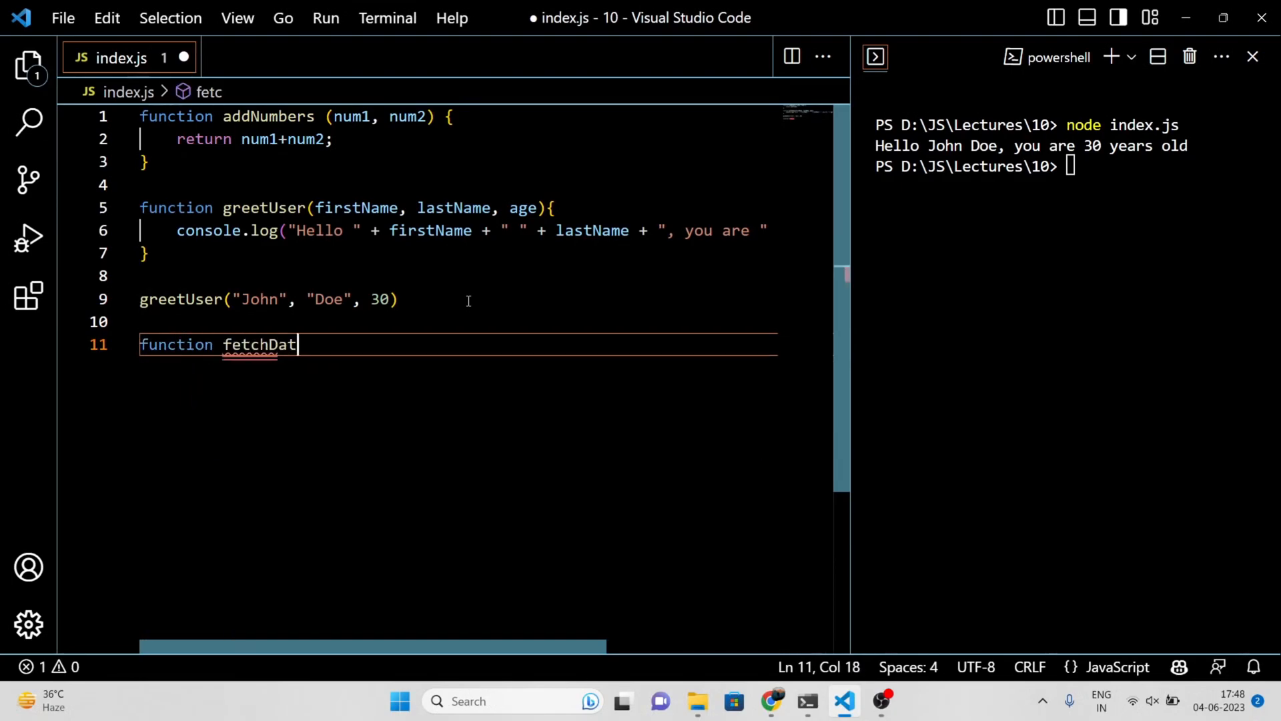
text(a(callB)
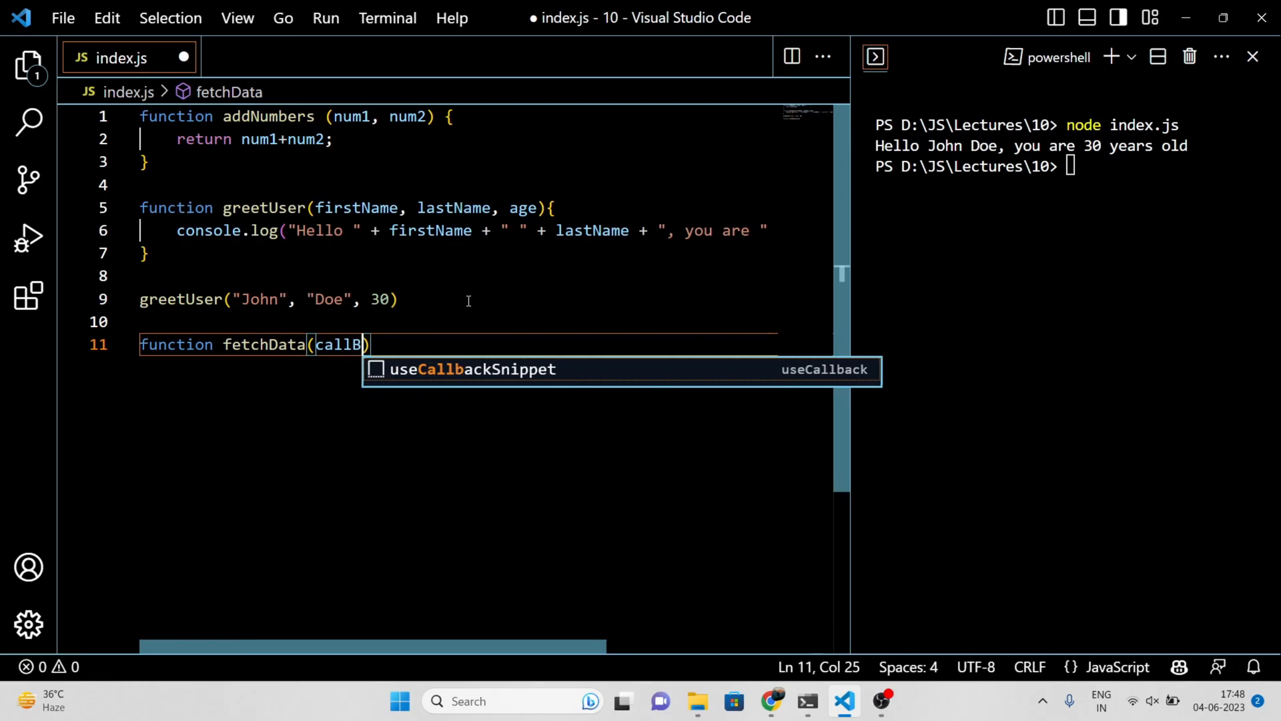
text(ack))
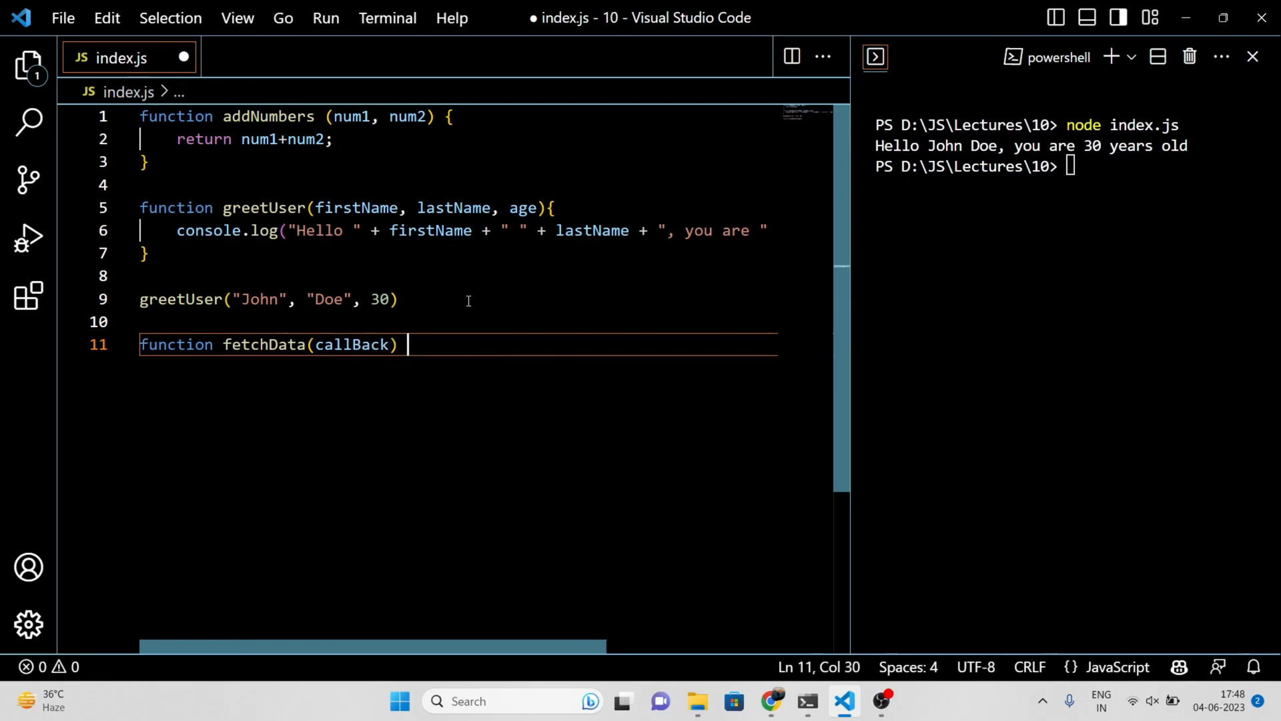
text({)
text(// Make)
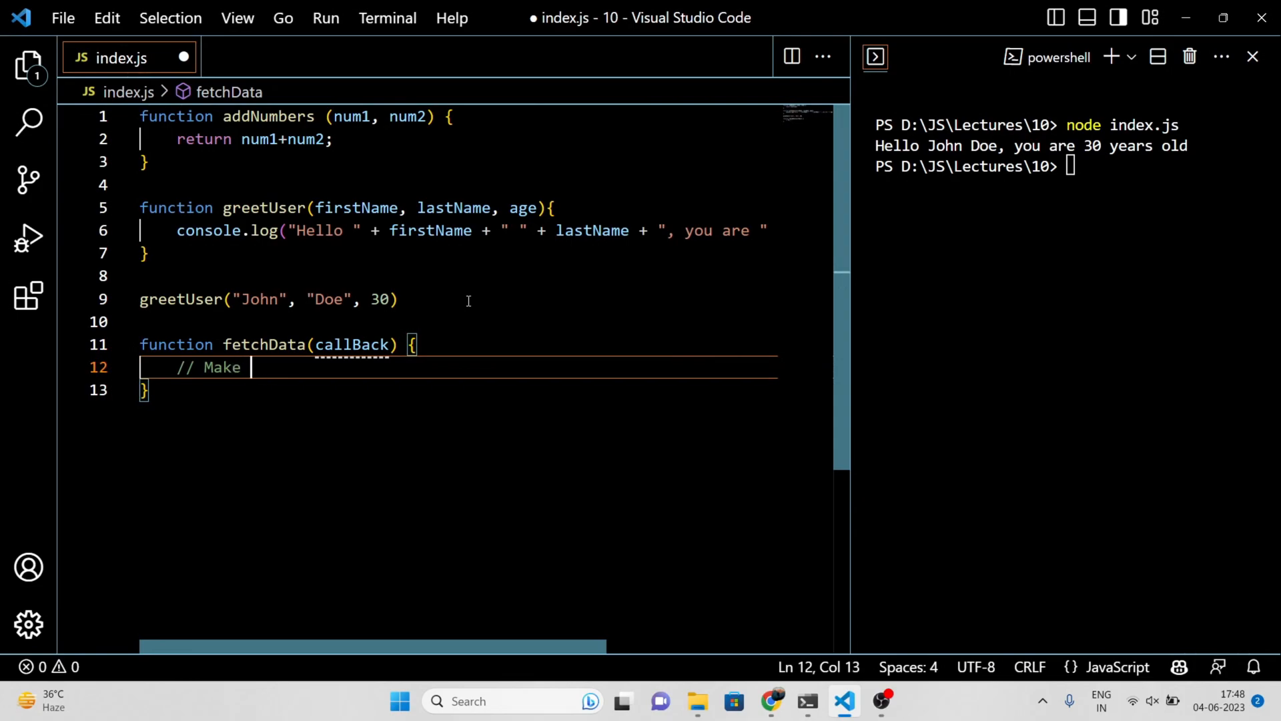
Add comments about the HTTP request and calling the callback when received, then callback(data);
text(HTTP request)
text(//)
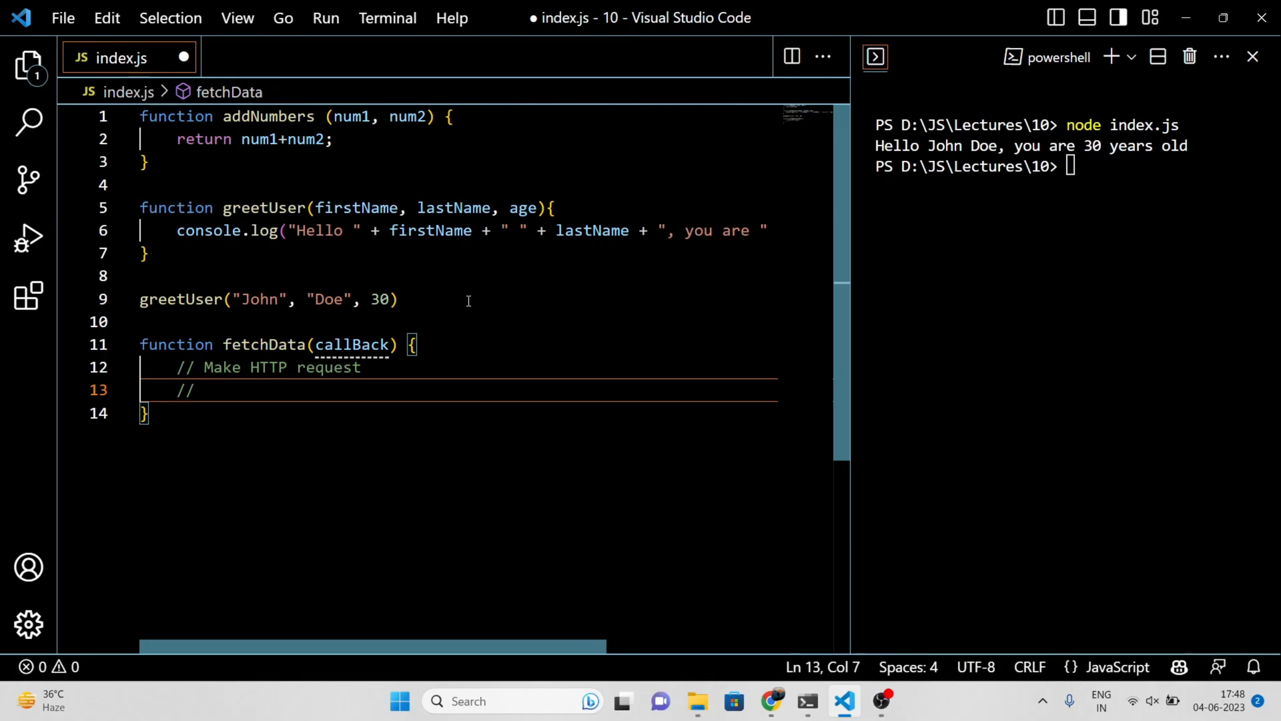
text(When s)
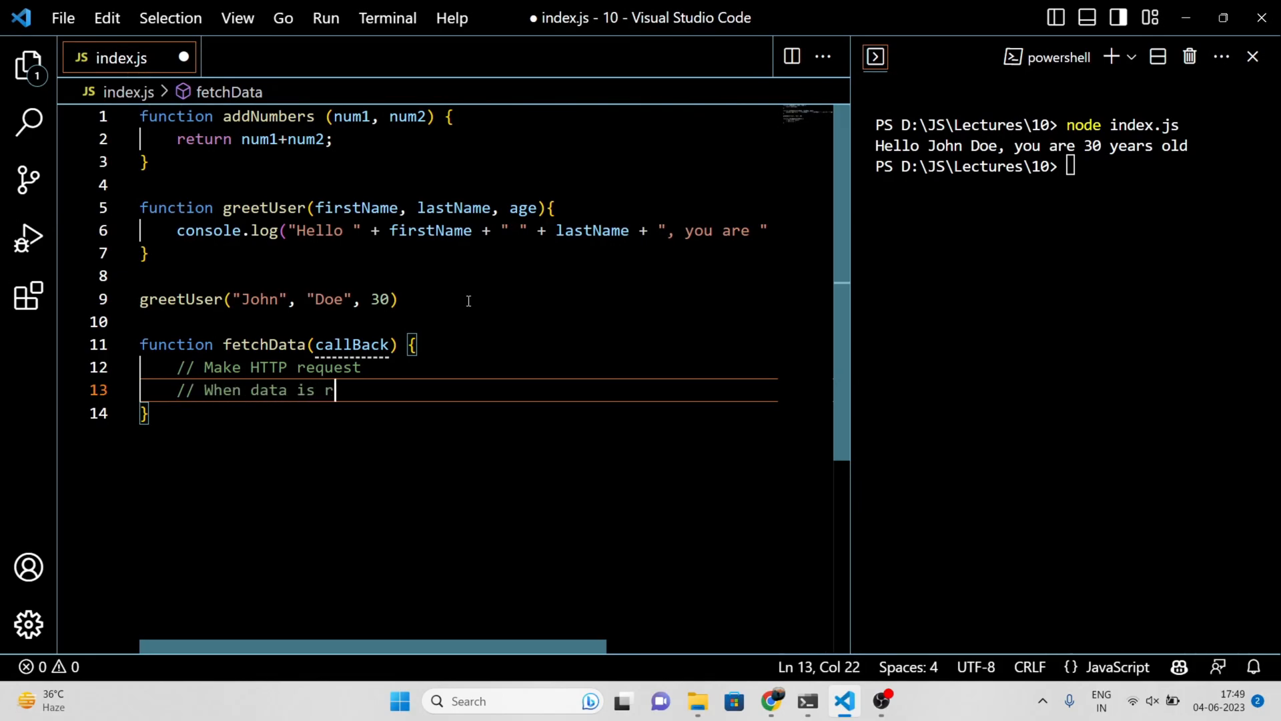
text(eceived, c)
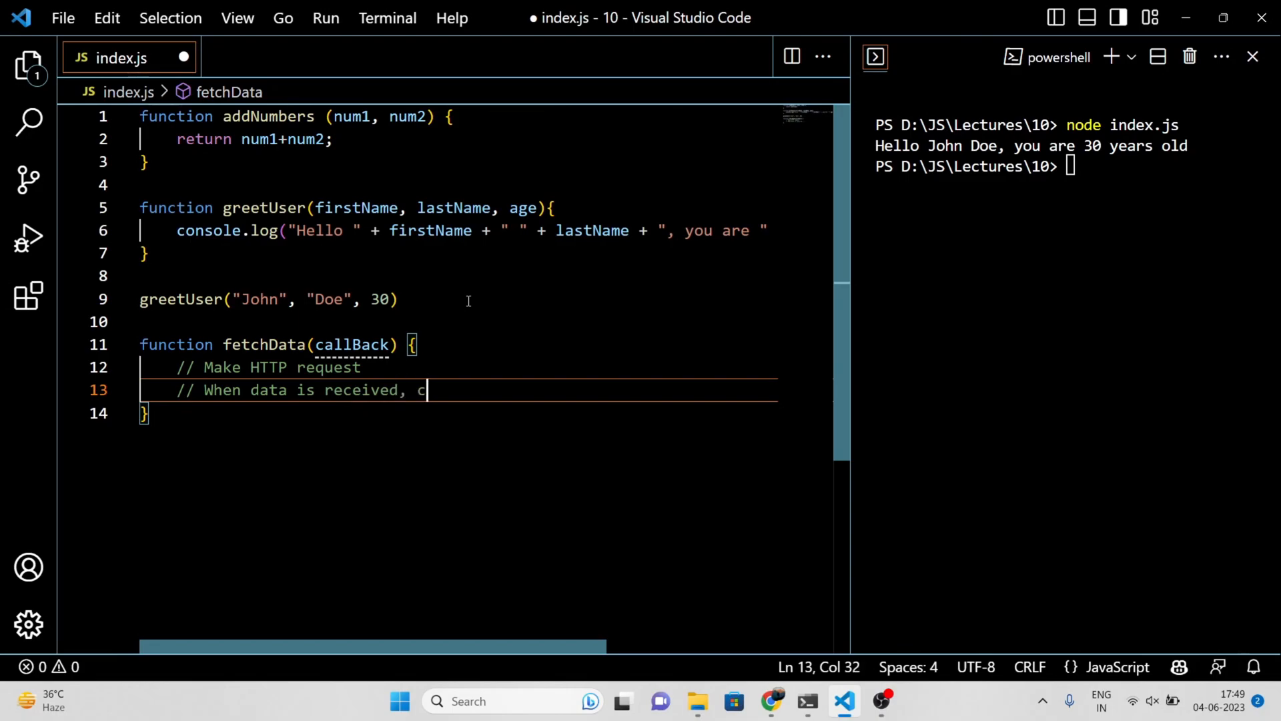
text(all the callback)
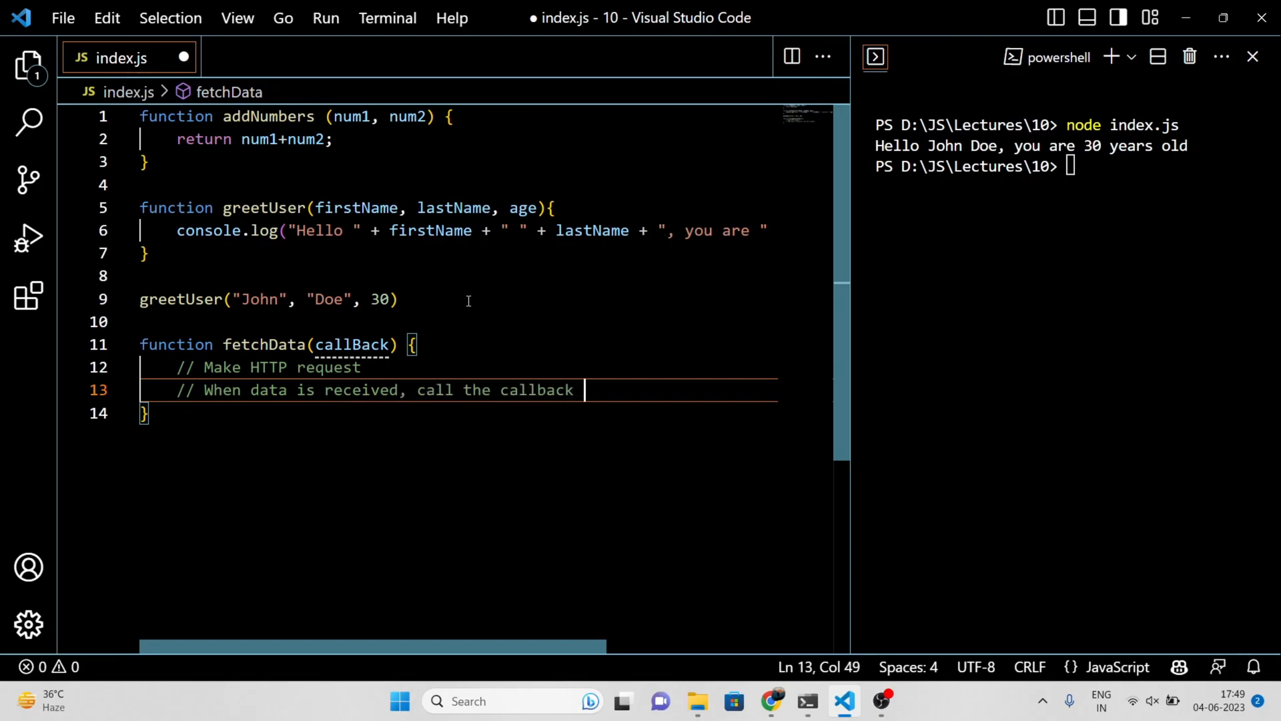
text(function with the data as an argument)
text(callback)
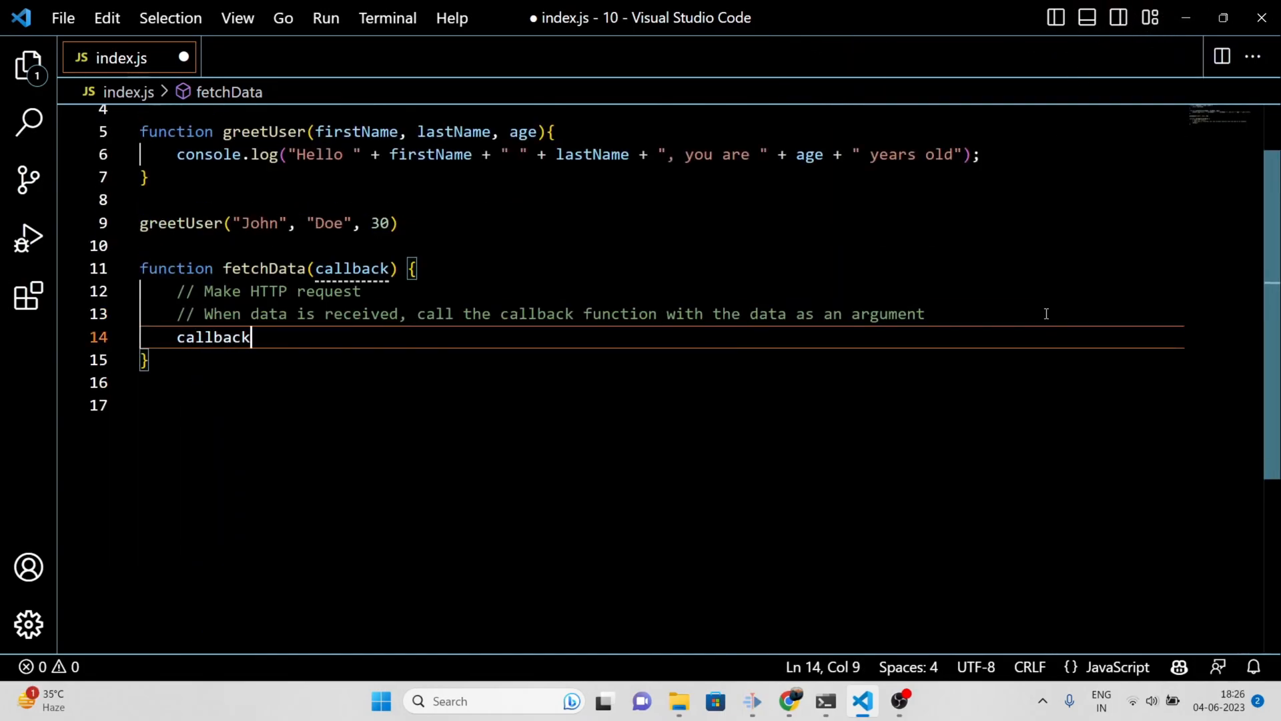
text((data);)
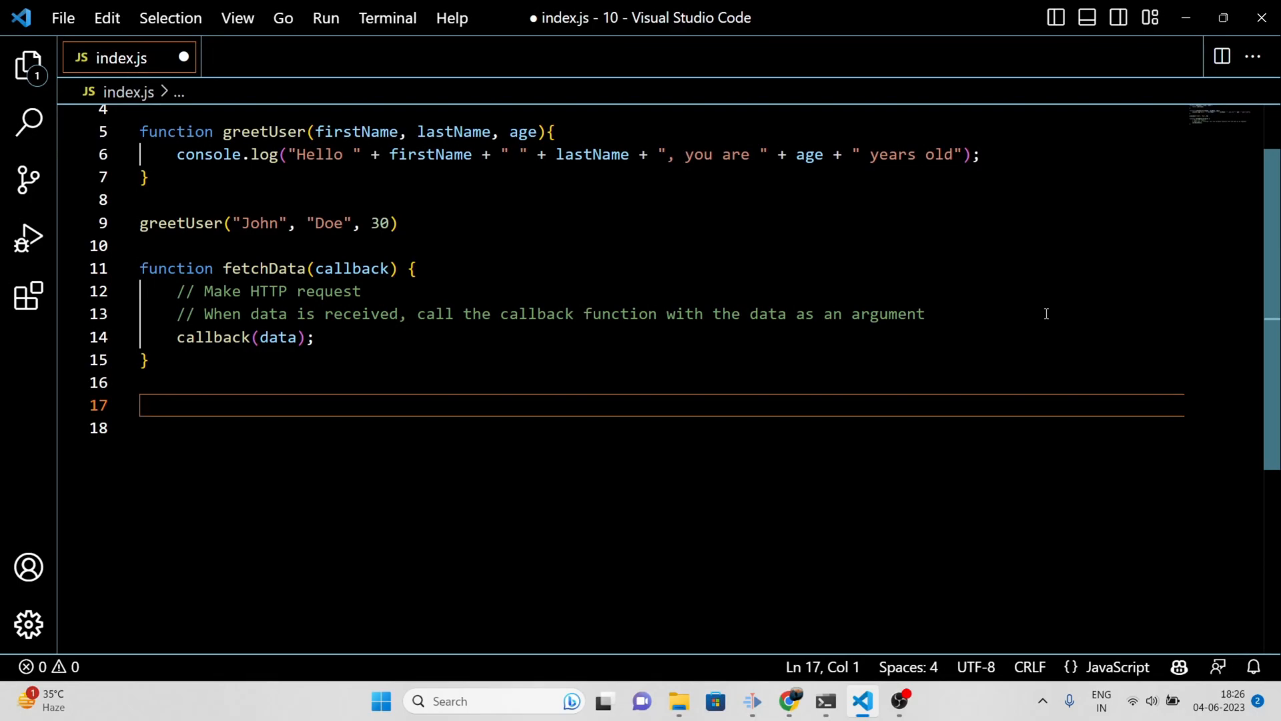
Write function multiplyBy(factor){ return function(input){ return input * factor; } } at the end
text(function multiply)
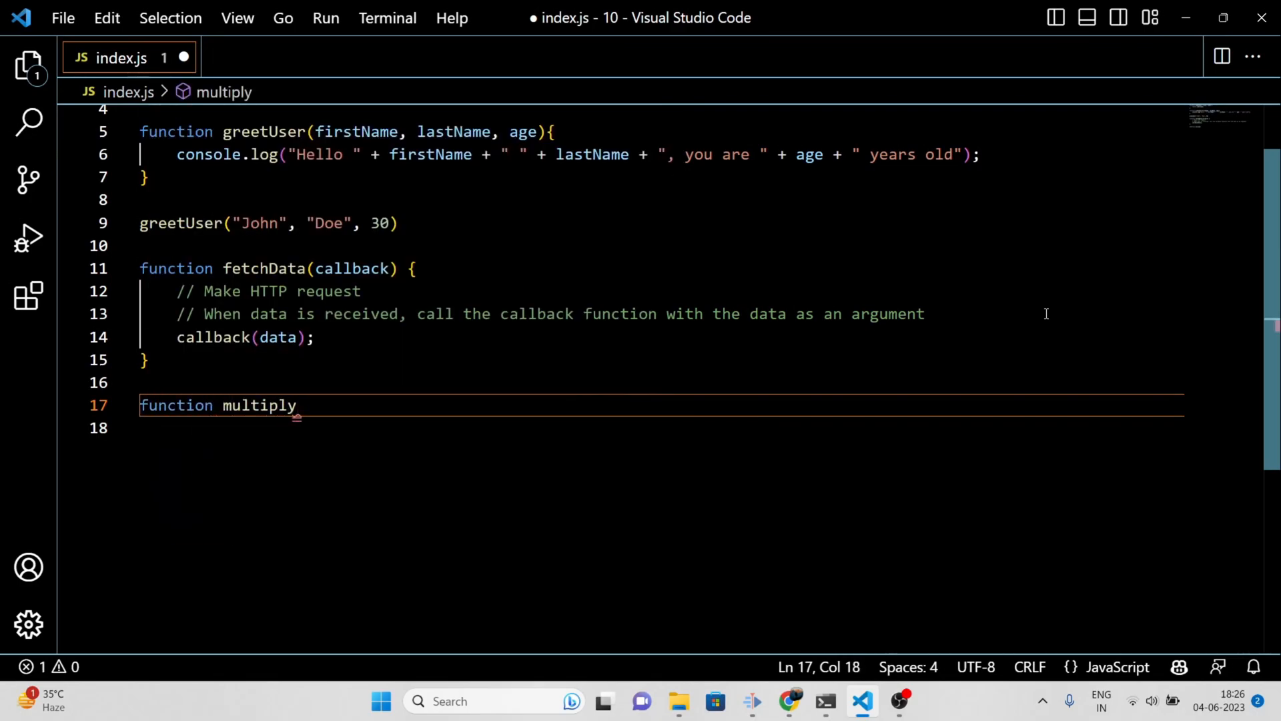
text(By)
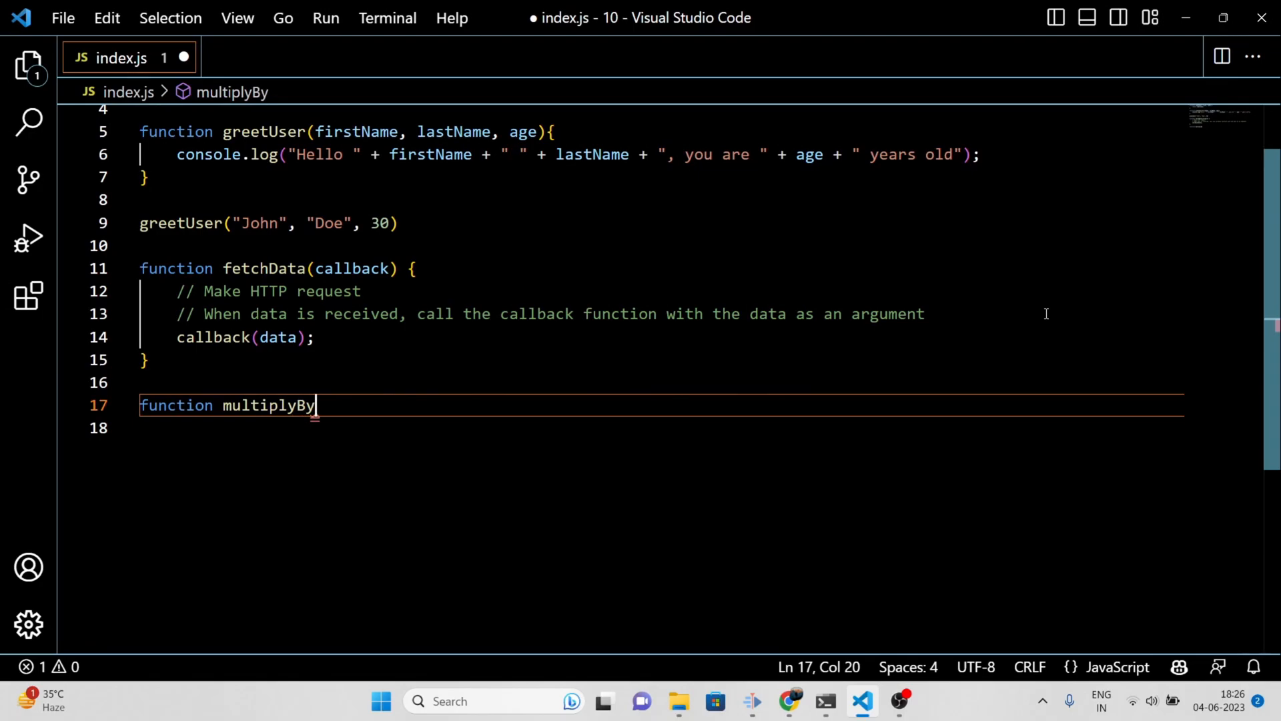
text((factor){)
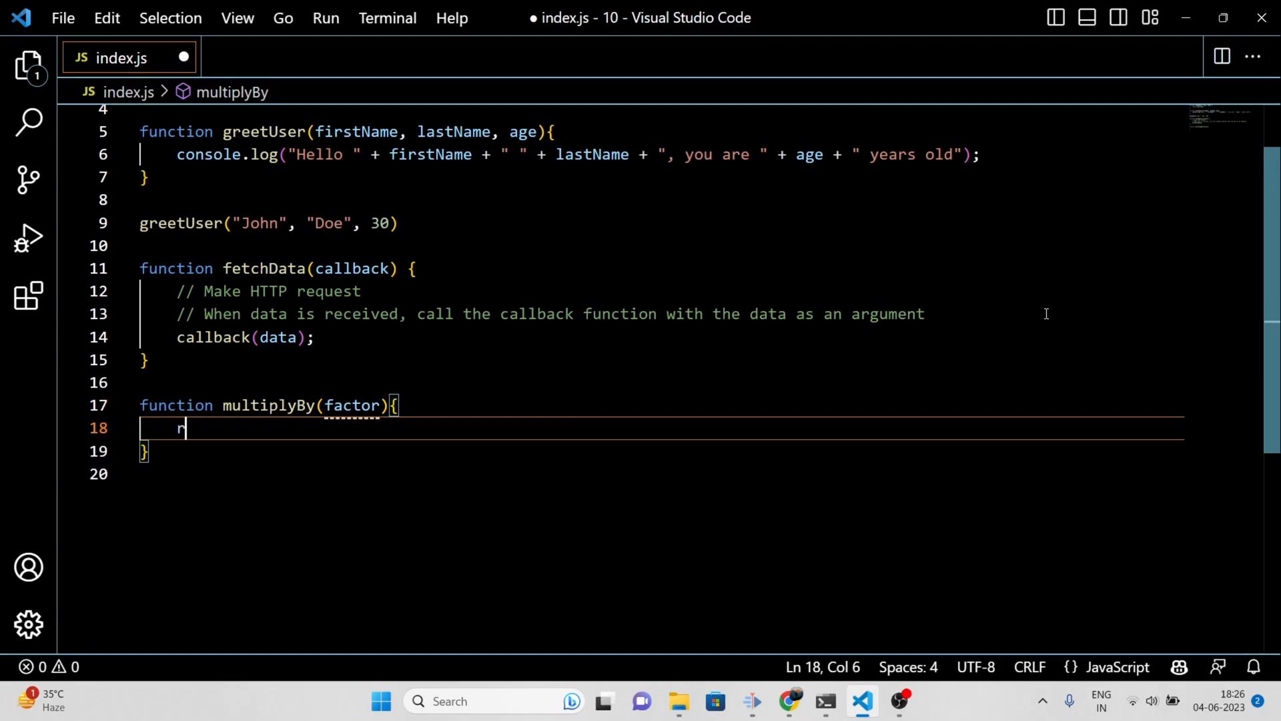
text(eturn function(input)
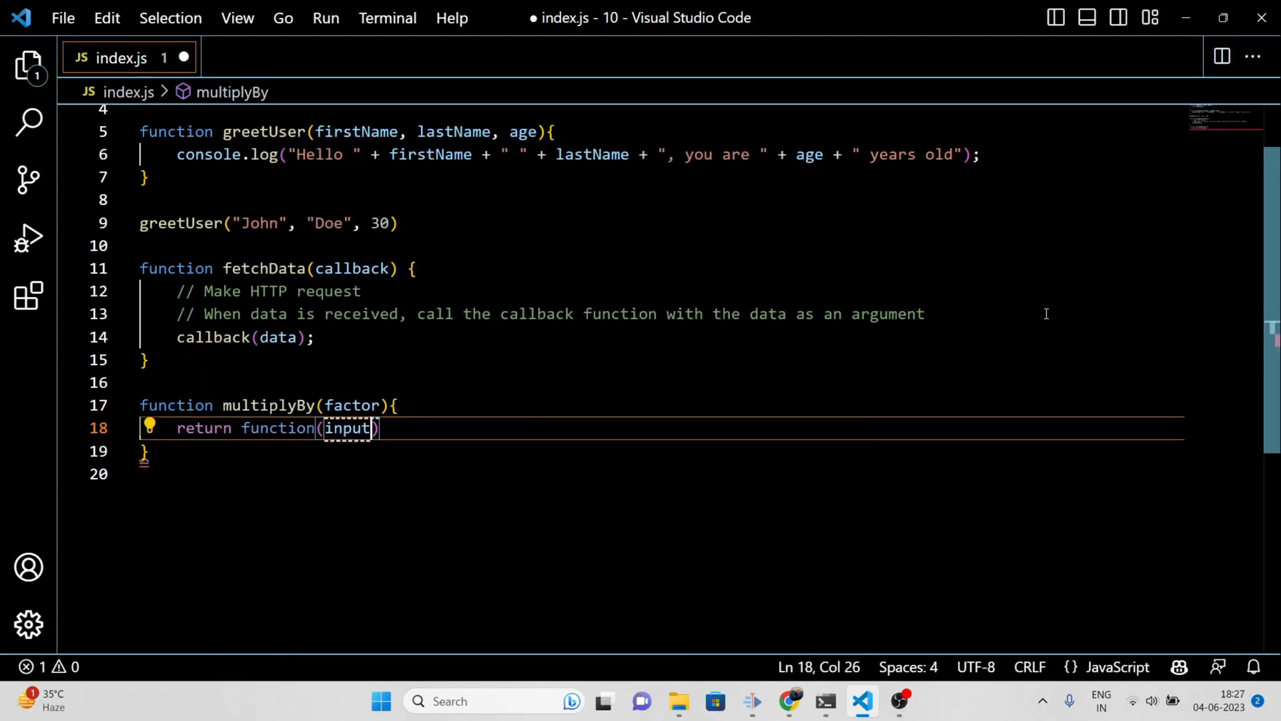
text(return input *)
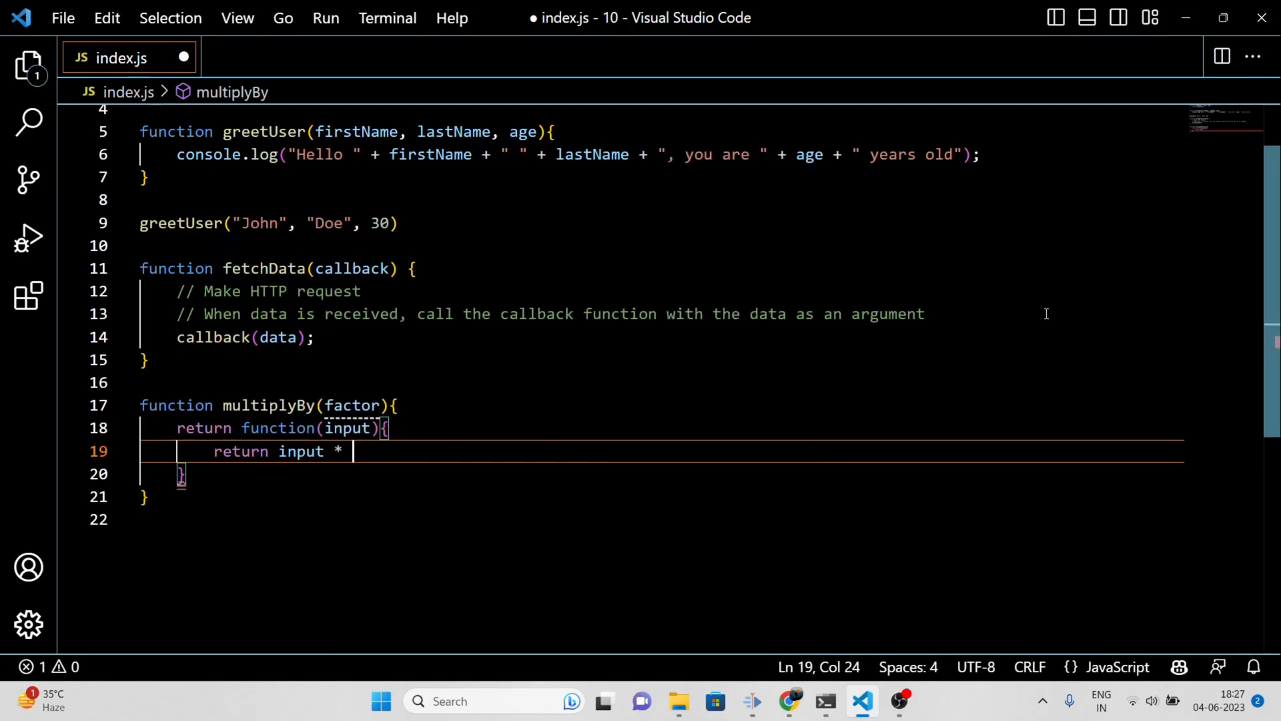
text(factor;)
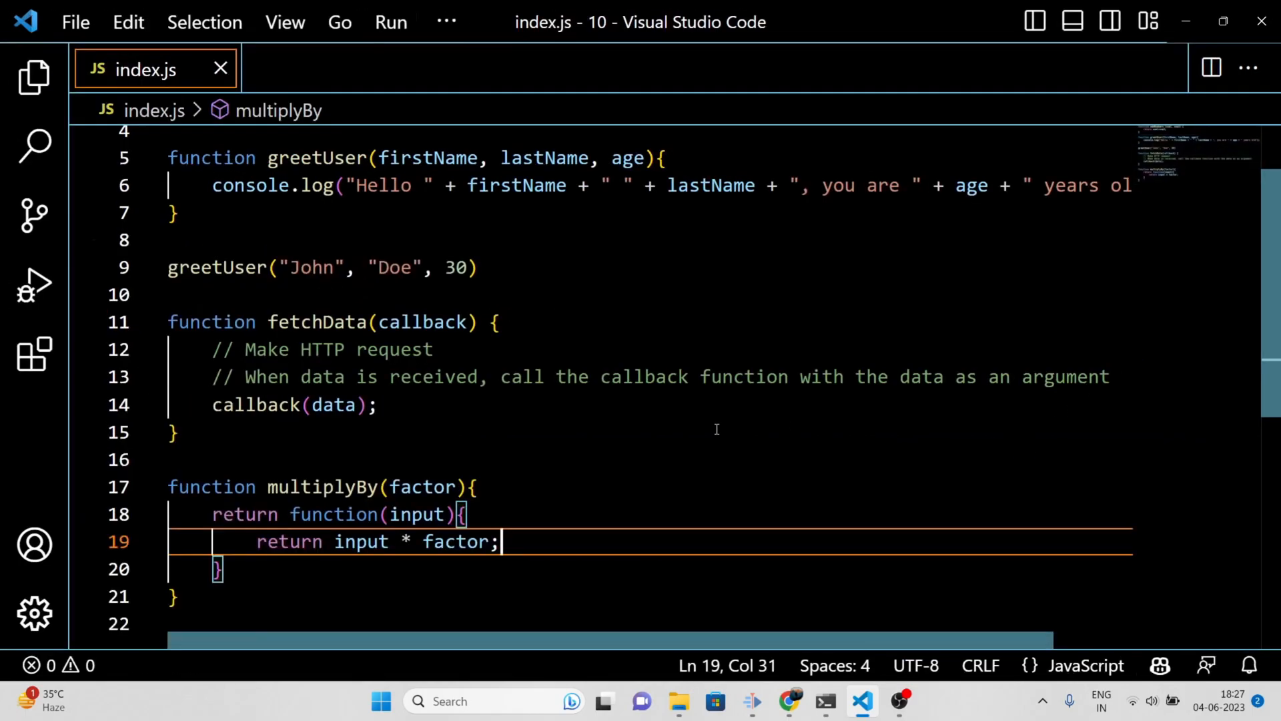
scroll(down, 3)
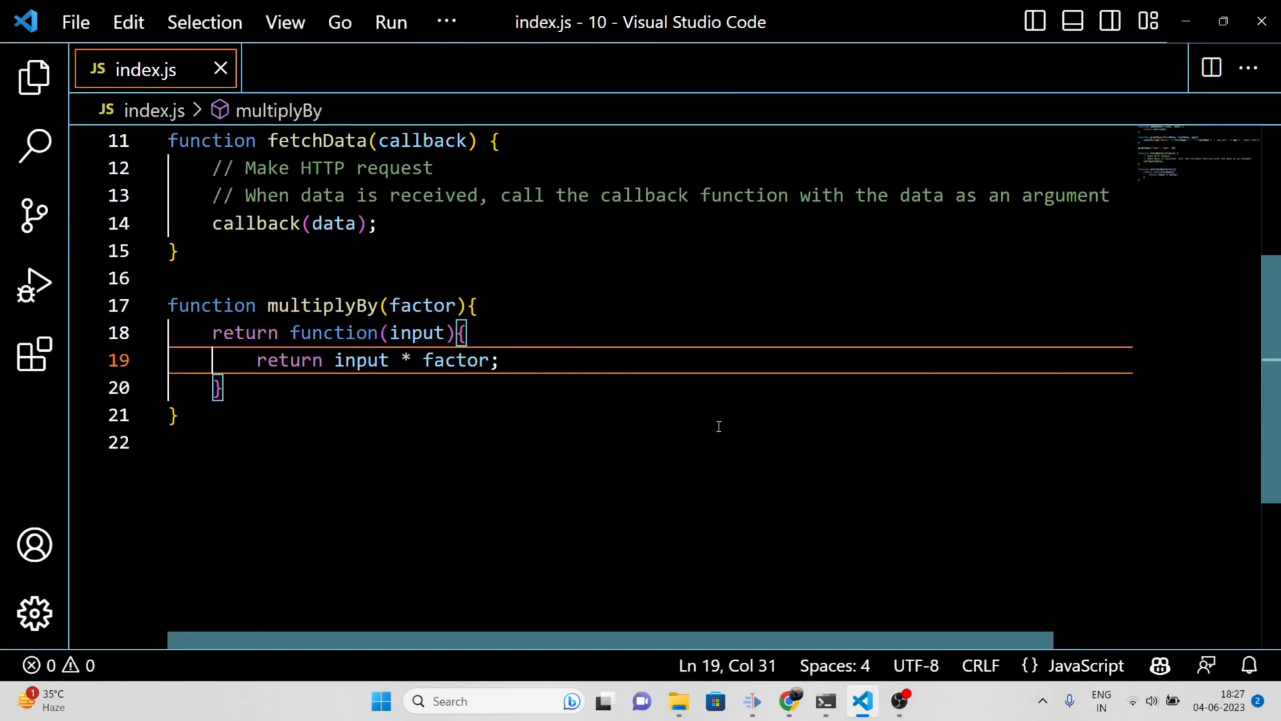